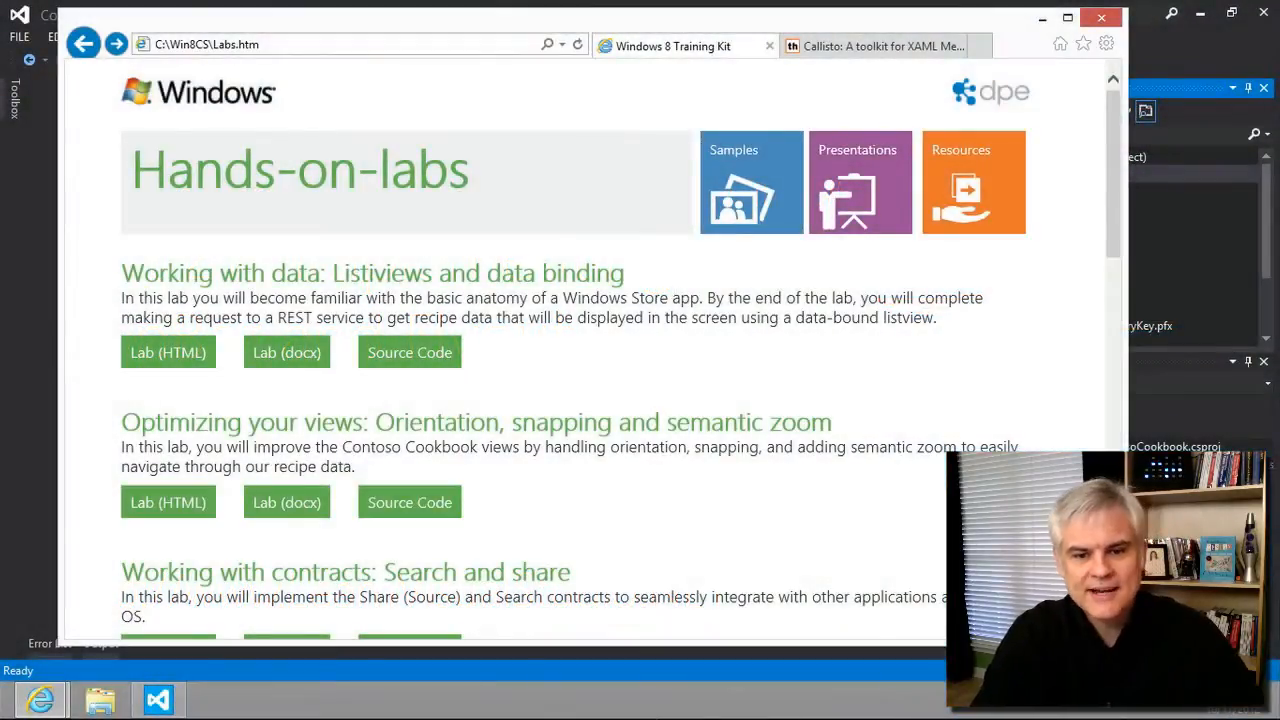
# Step: Open the Media capture Lab (HTML) and its 'Exercise 1: Add an app bar' instructions
pyautogui.scroll(-3)
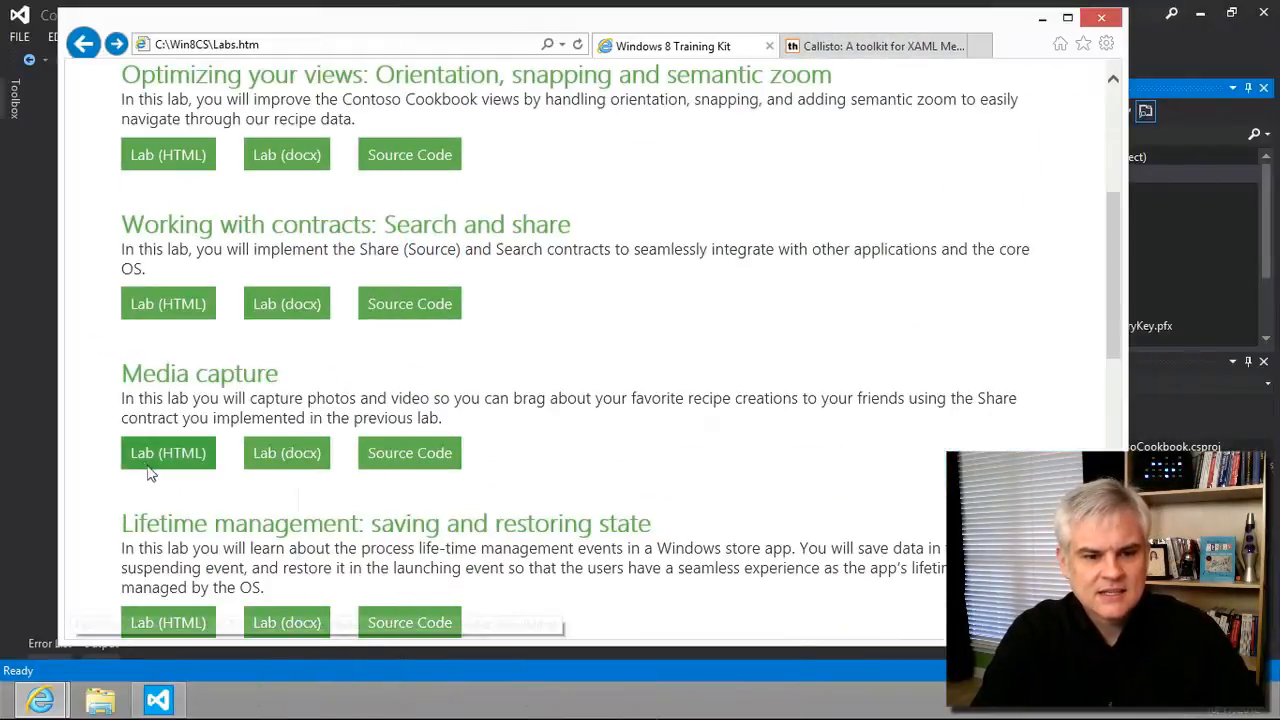
pyautogui.click(168, 453)
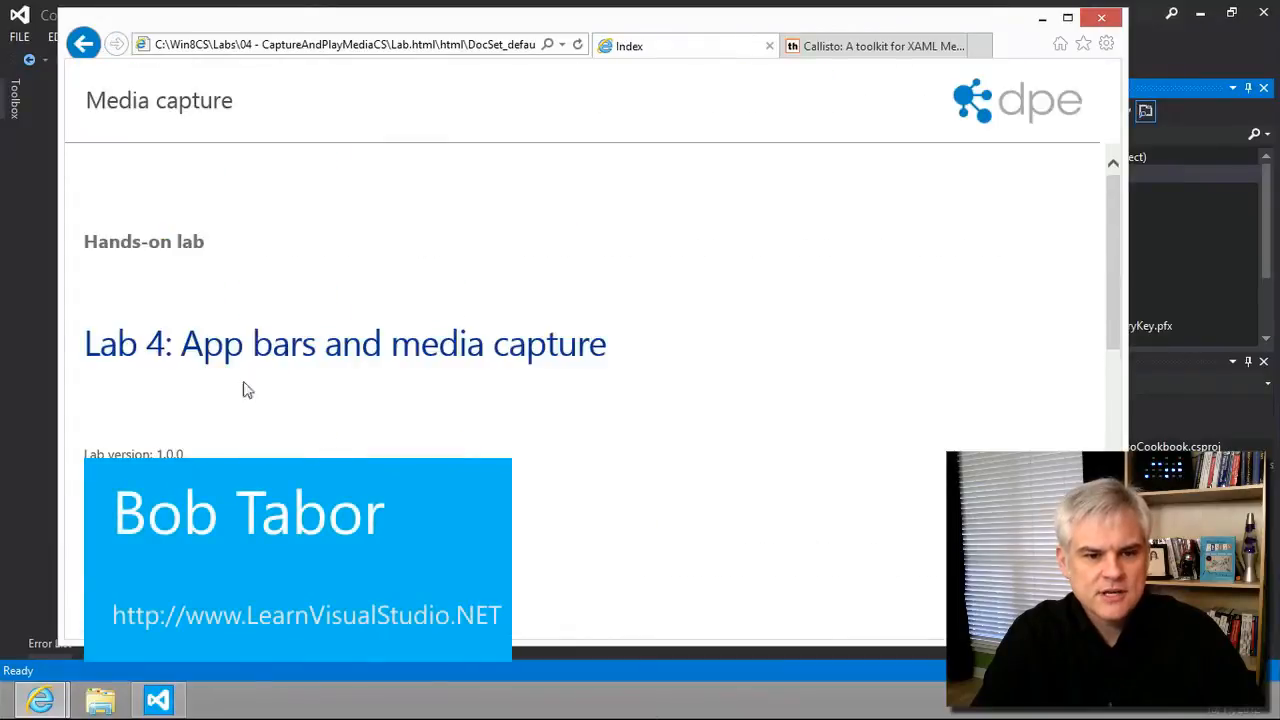
pyautogui.scroll(-3)
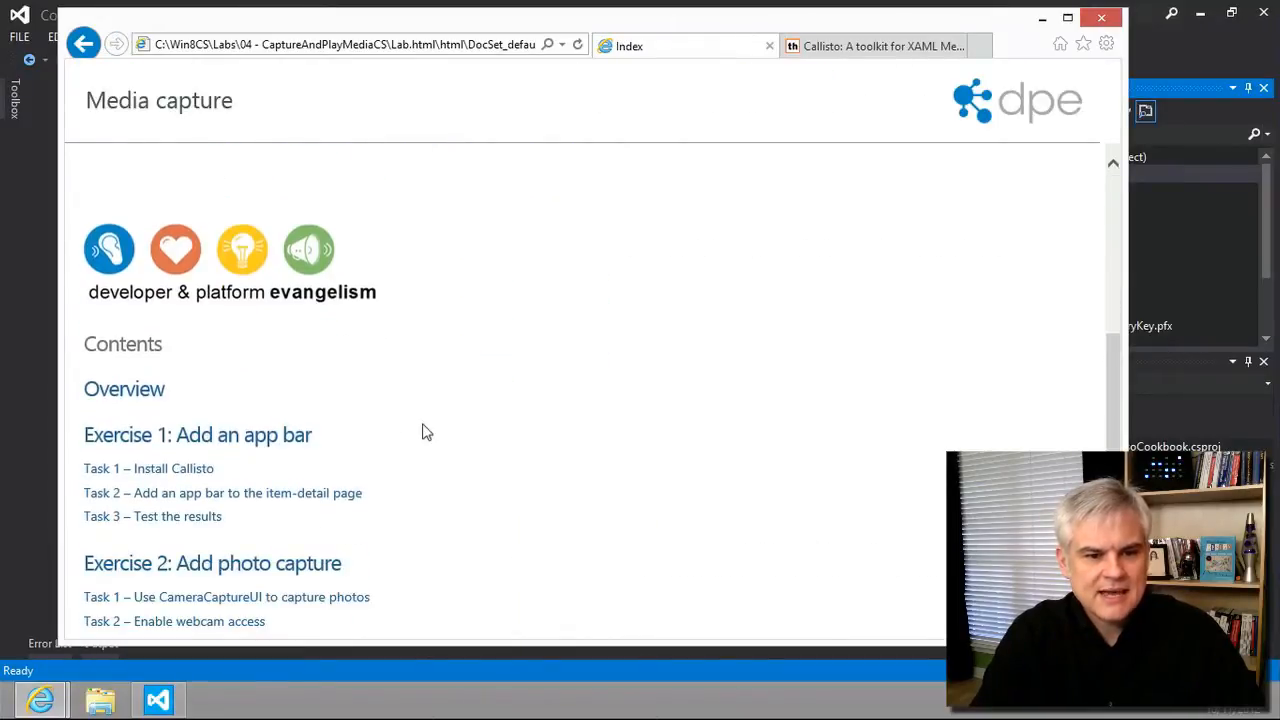
pyautogui.click(197, 435)
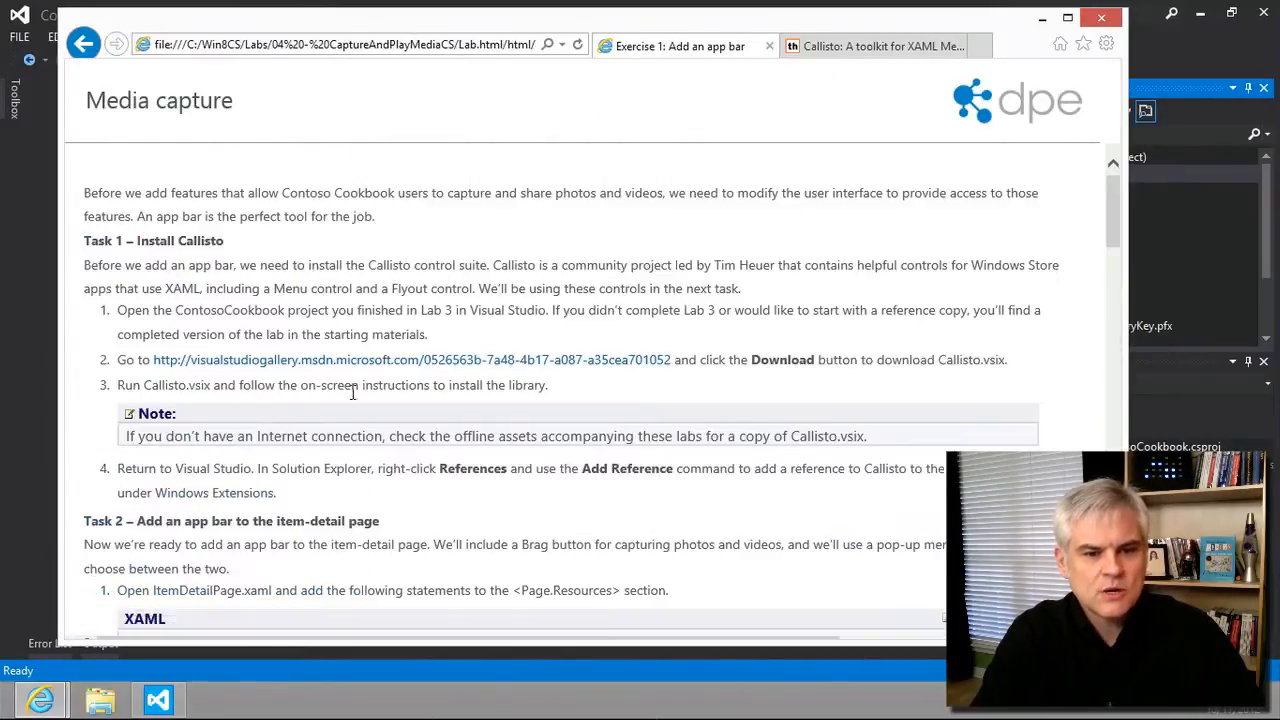
pyautogui.scroll(-3)
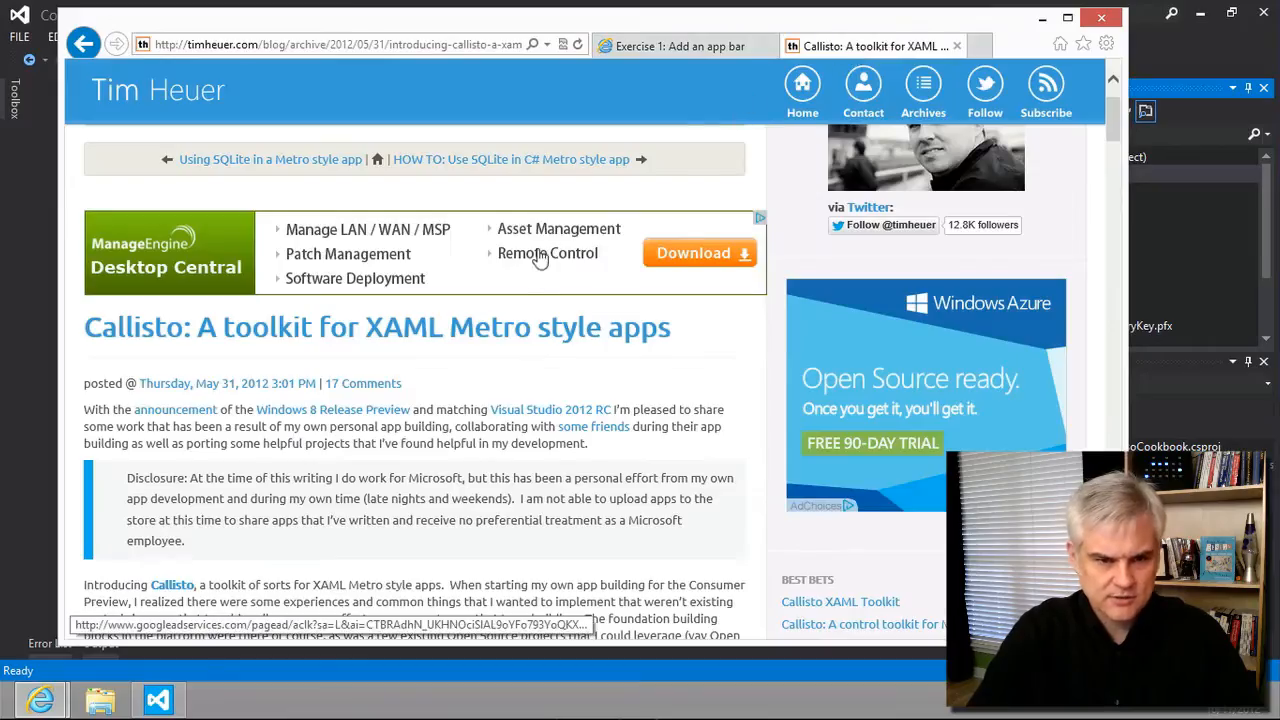
# Step: Scroll the Callisto blog post to its 'What is it?' section on helpers and controls
pyautogui.scroll(-3)
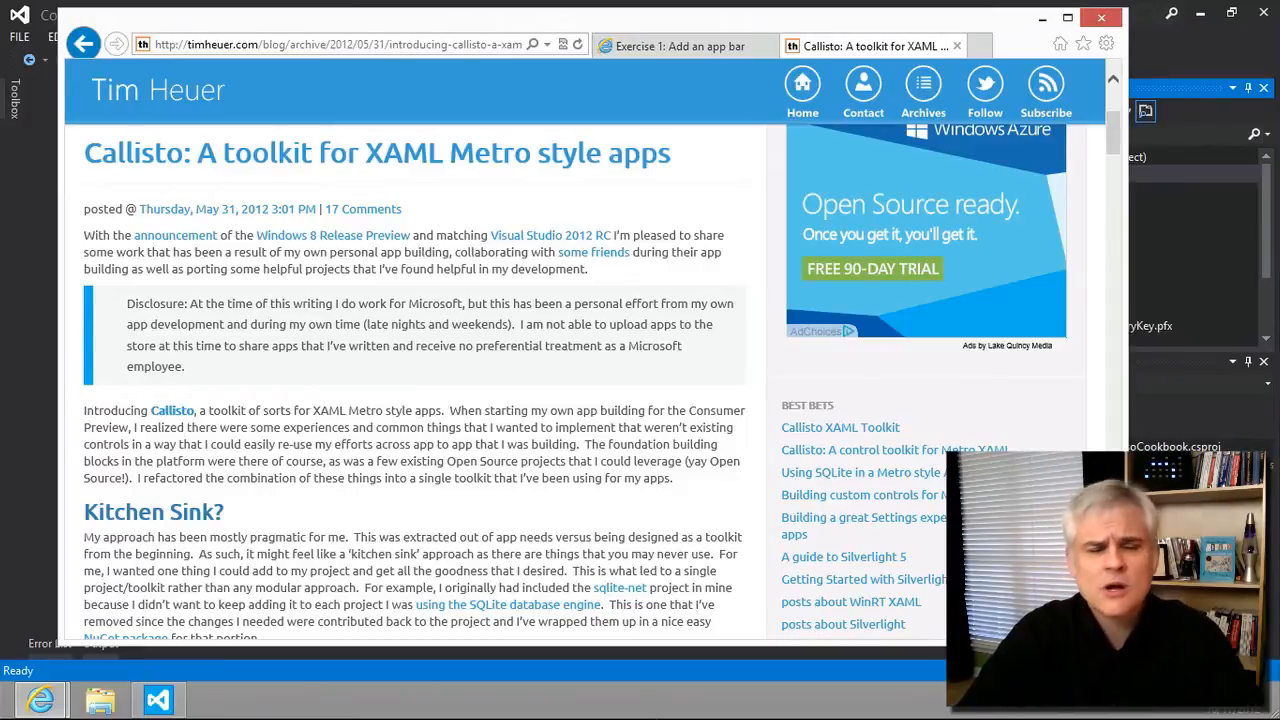
pyautogui.moveTo(406, 409)
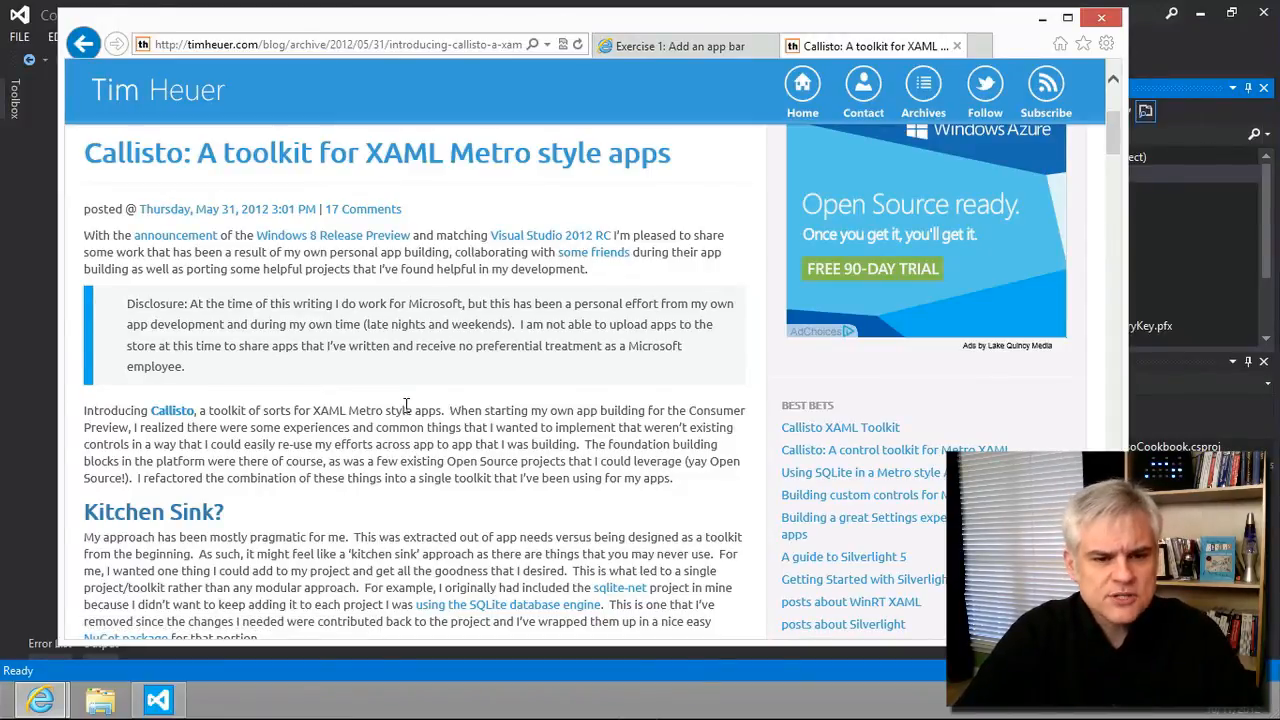
pyautogui.scroll(-3)
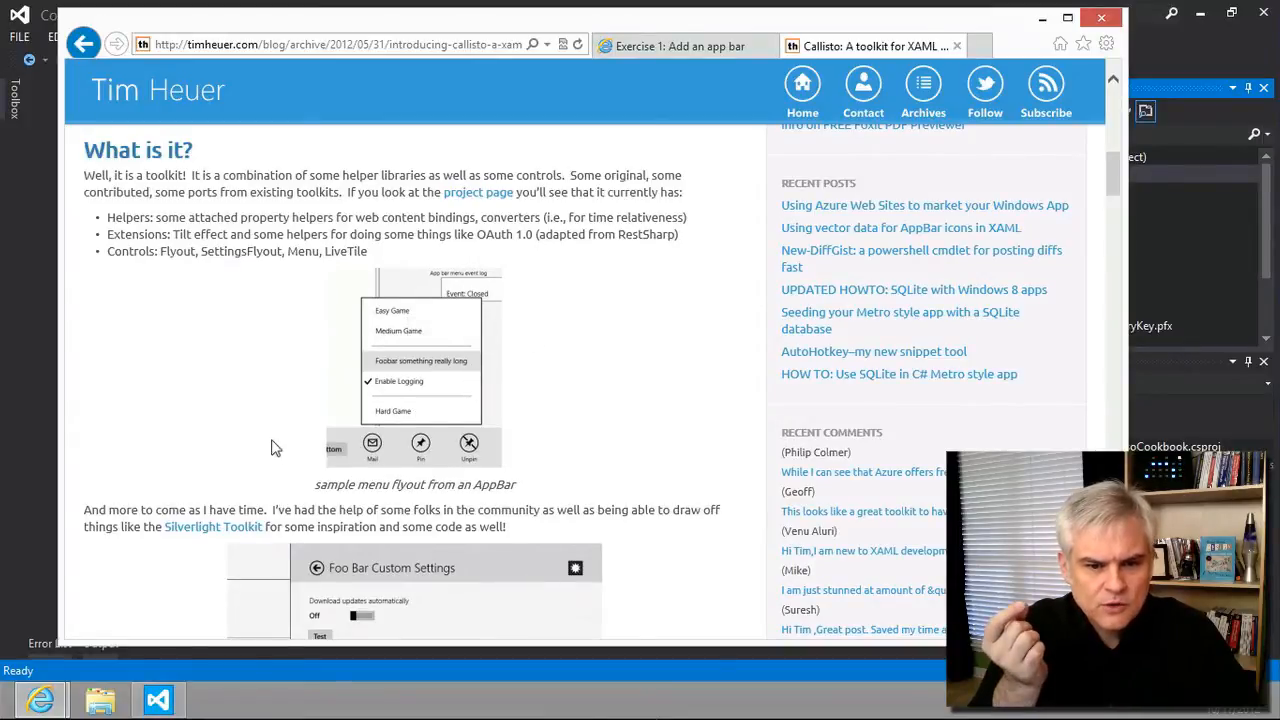
pyautogui.moveTo(408, 408)
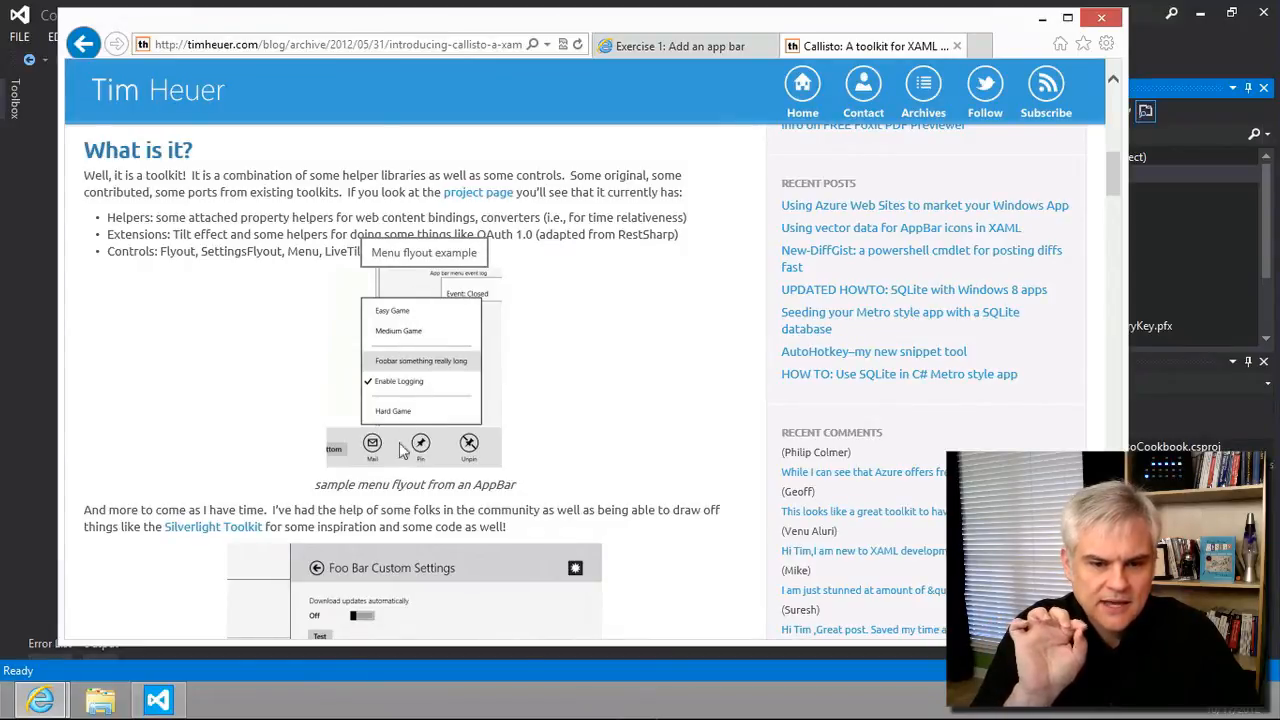
pyautogui.moveTo(372, 445)
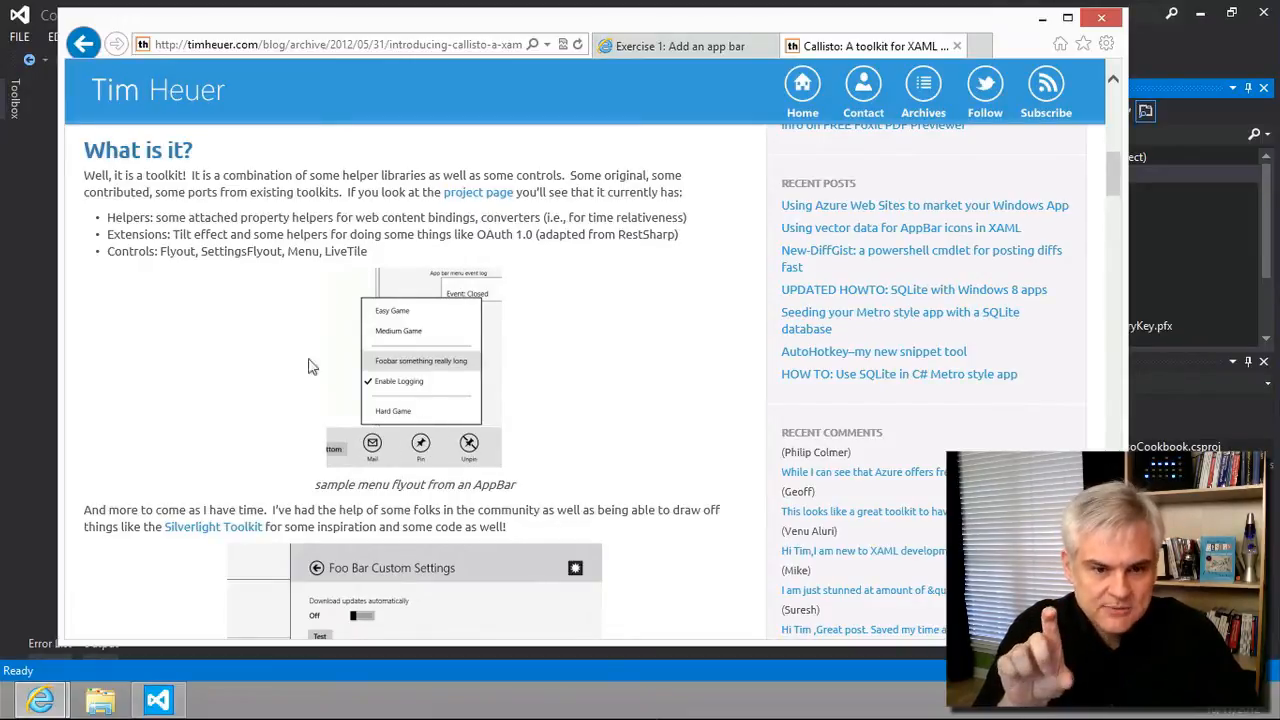
pyautogui.moveTo(272, 370)
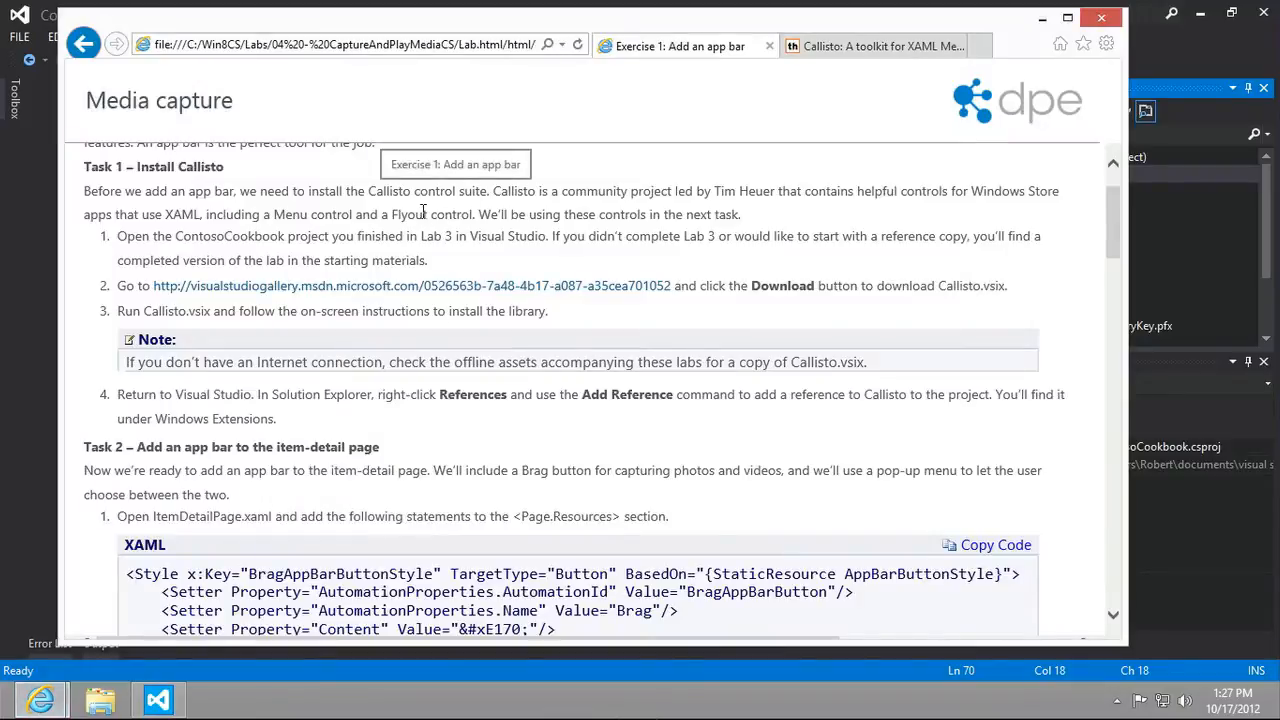
# Step: Drag across the Internet Explorer window showing the Exercise 1 instructions
pyautogui.moveTo(137, 166); pyautogui.dragTo(232, 260)
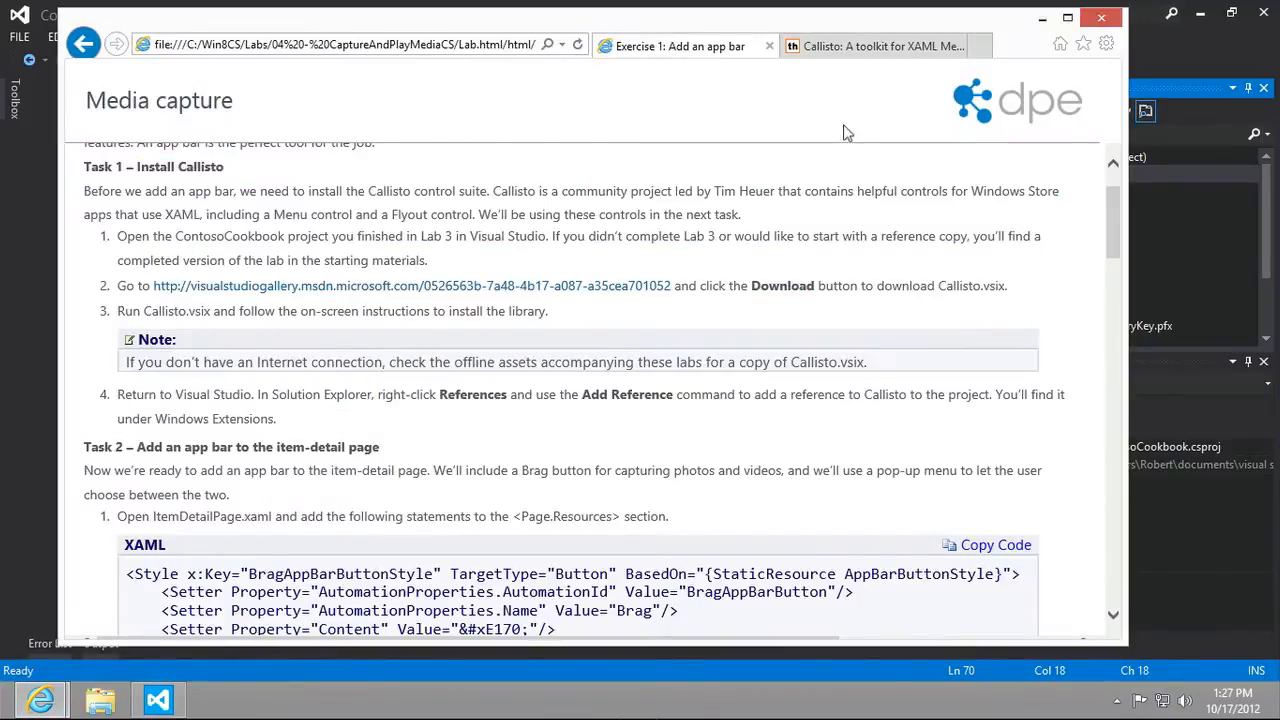
pyautogui.moveTo(188, 247)
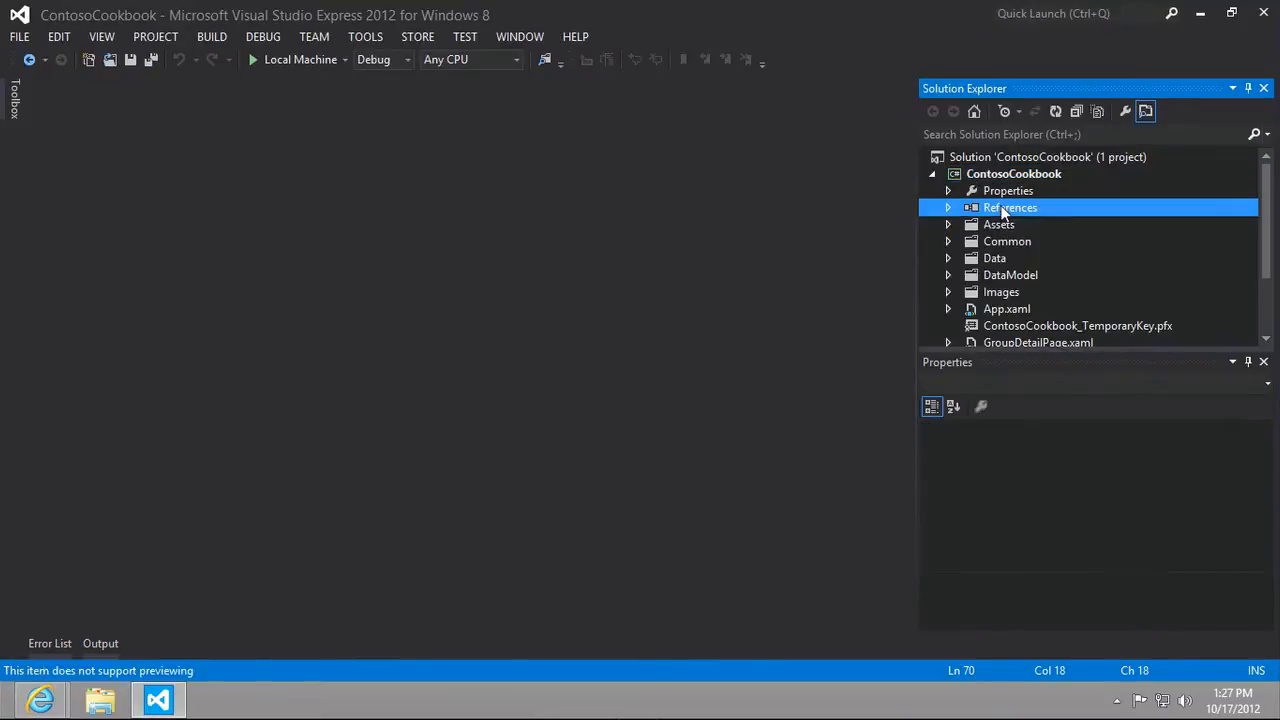
# Step: Install the Callisto 1.2.4 NuGet package and confirm it under References
pyautogui.rightClick(1009, 207)
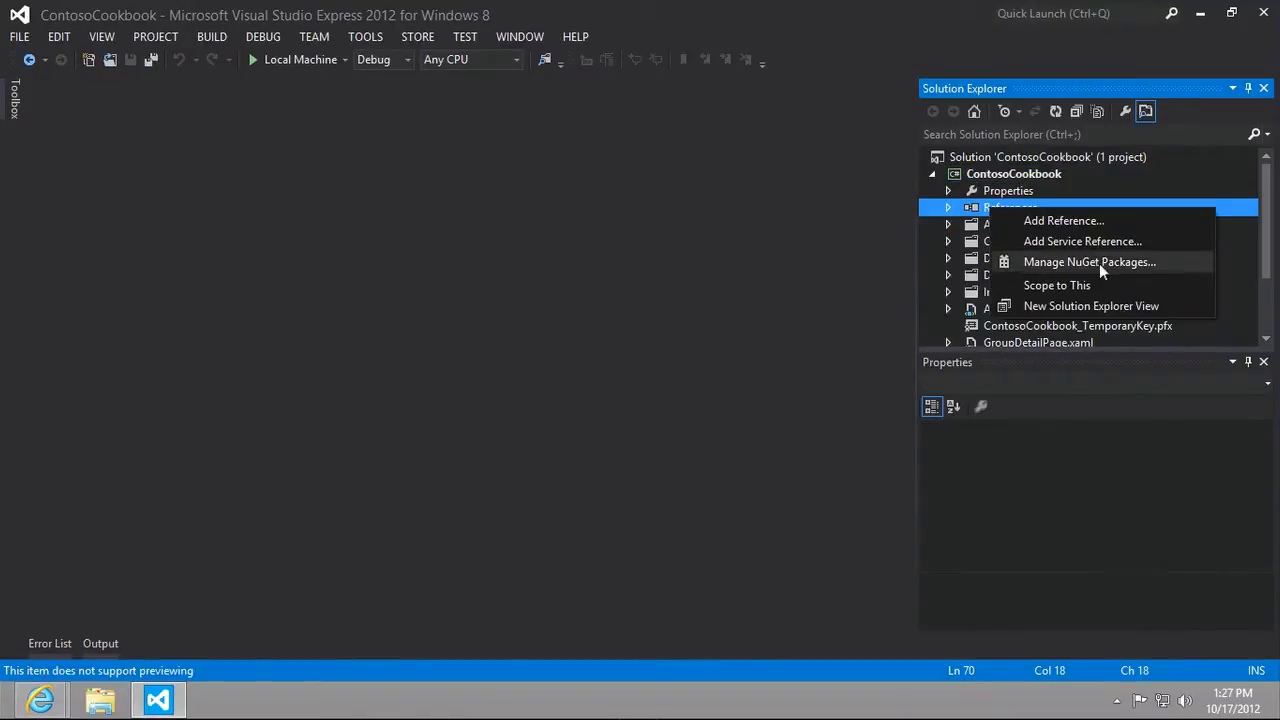
pyautogui.click(1089, 261)
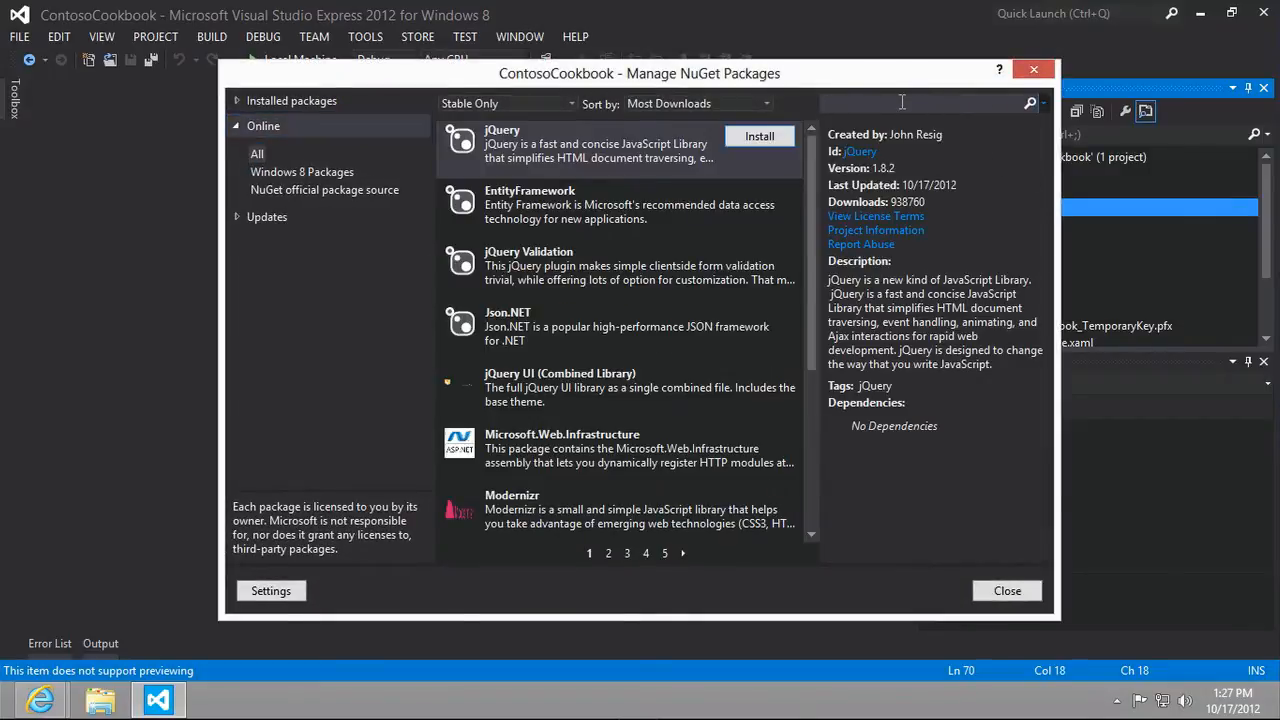
pyautogui.write('Callisto')
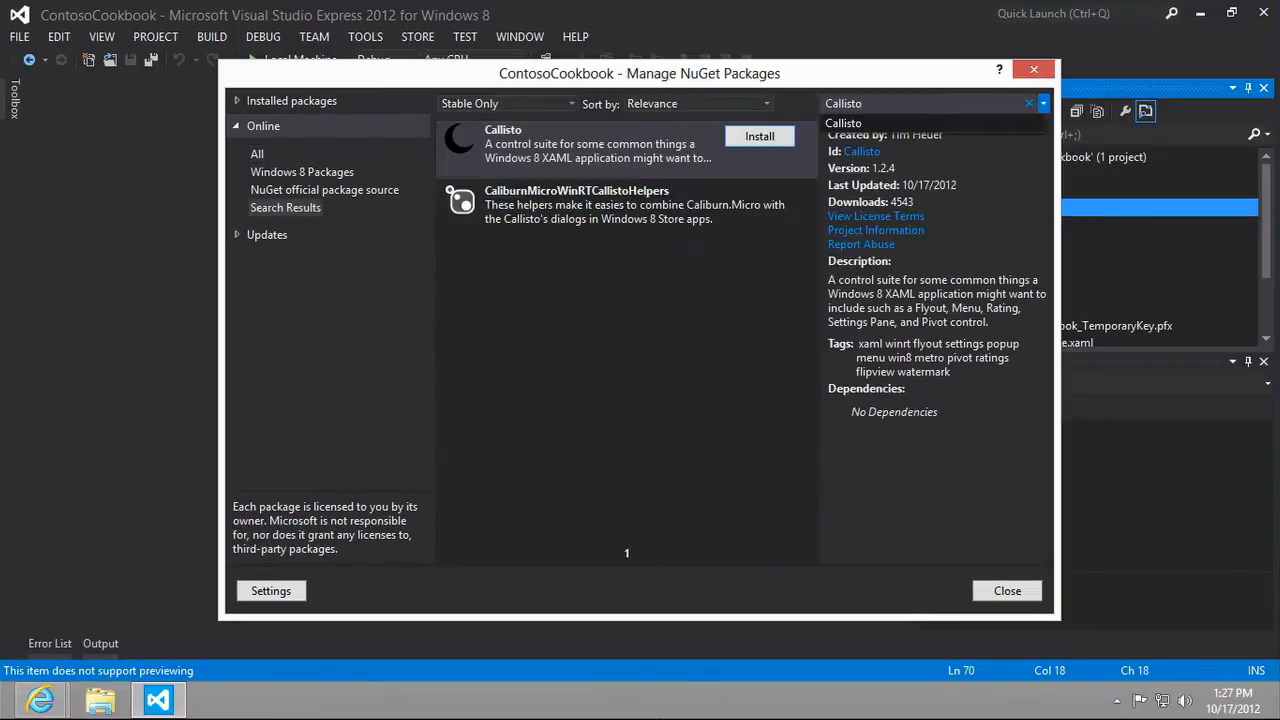
pyautogui.click(759, 136)
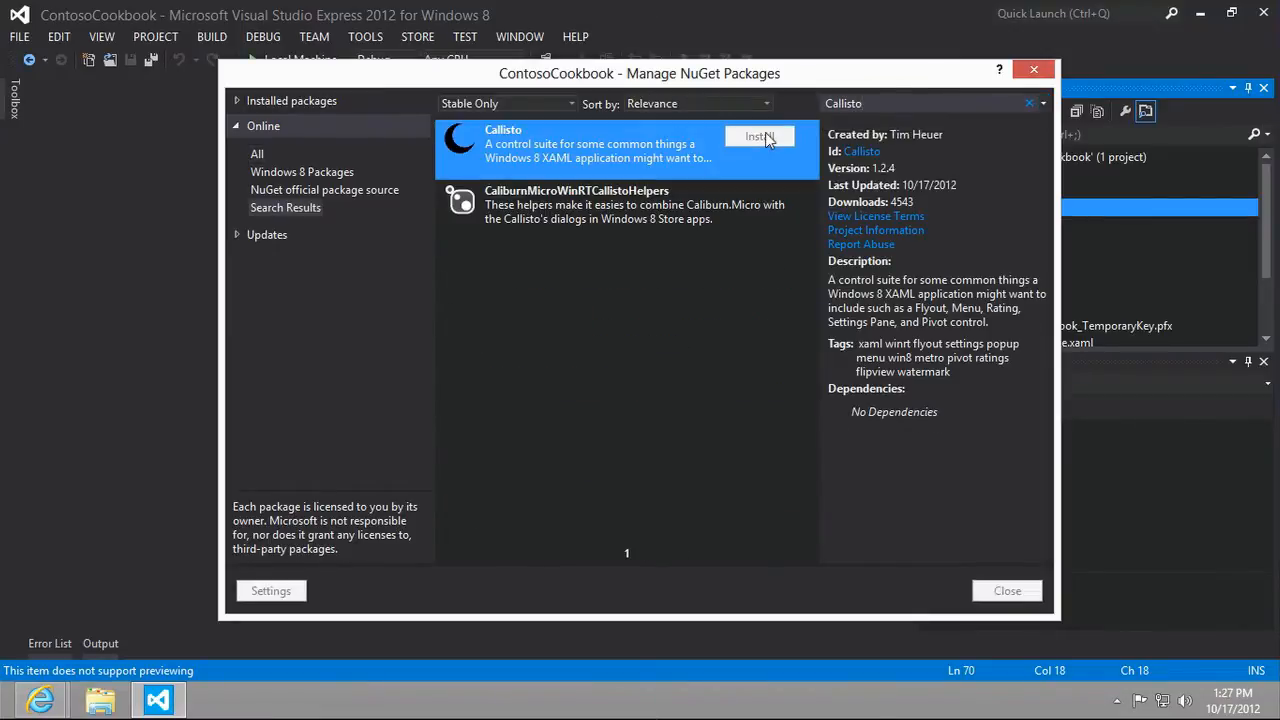
pyautogui.click(759, 136)
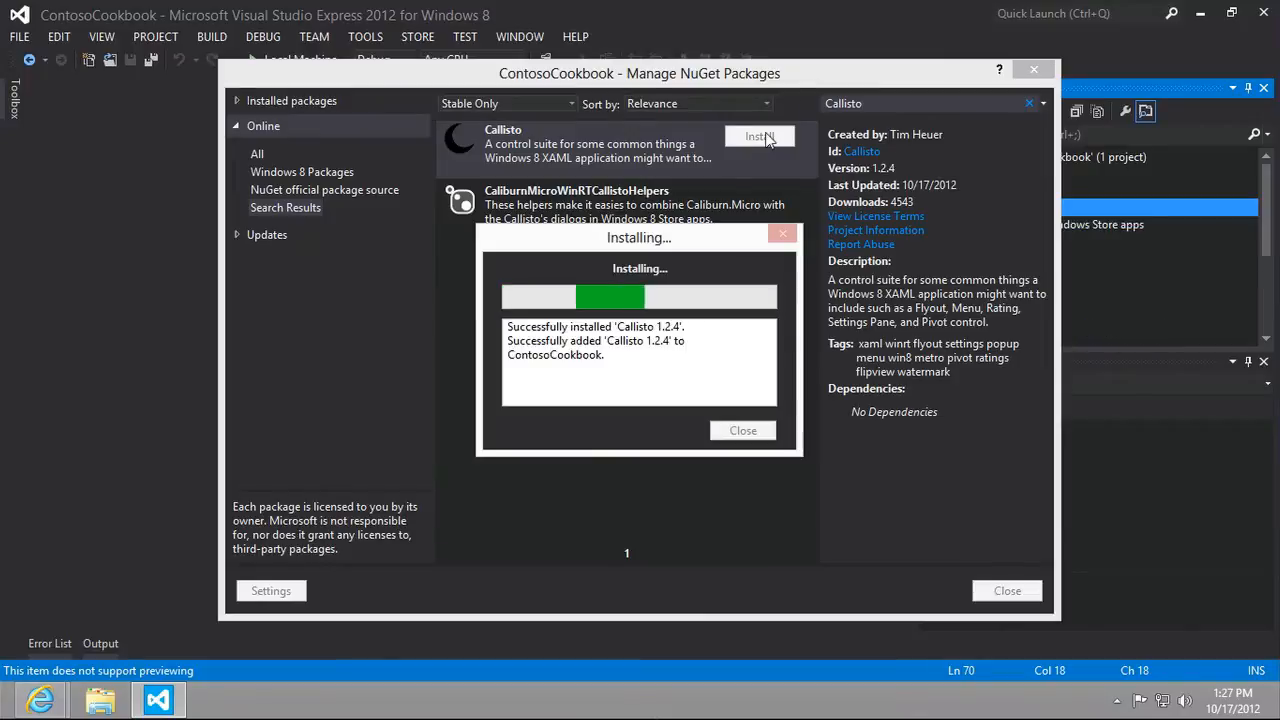
pyautogui.click(742, 430)
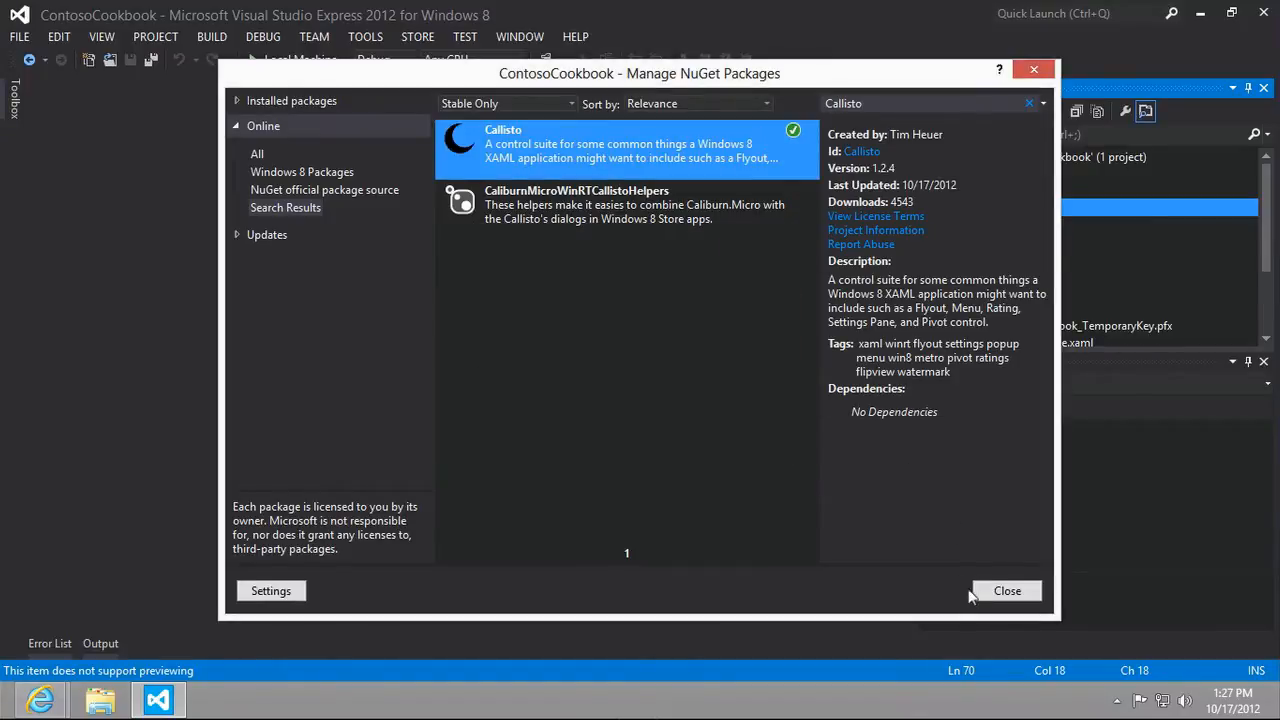
pyautogui.click(1008, 590)
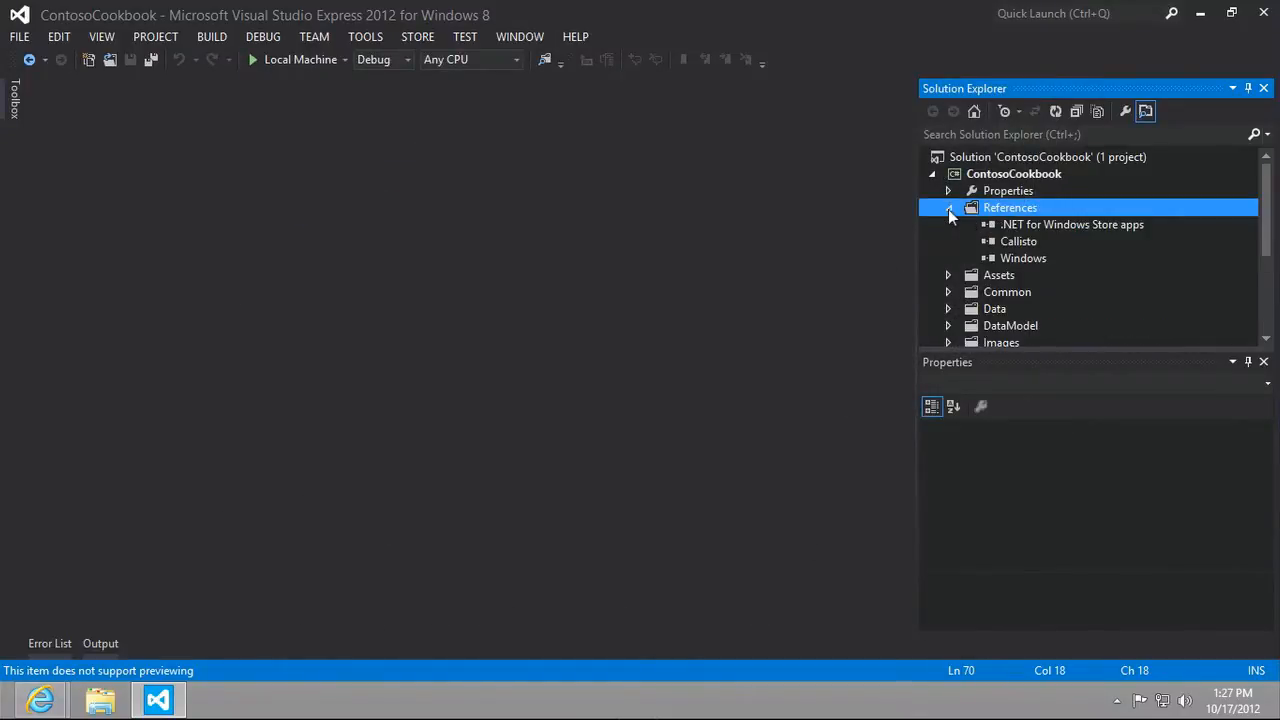
pyautogui.click(1019, 241)
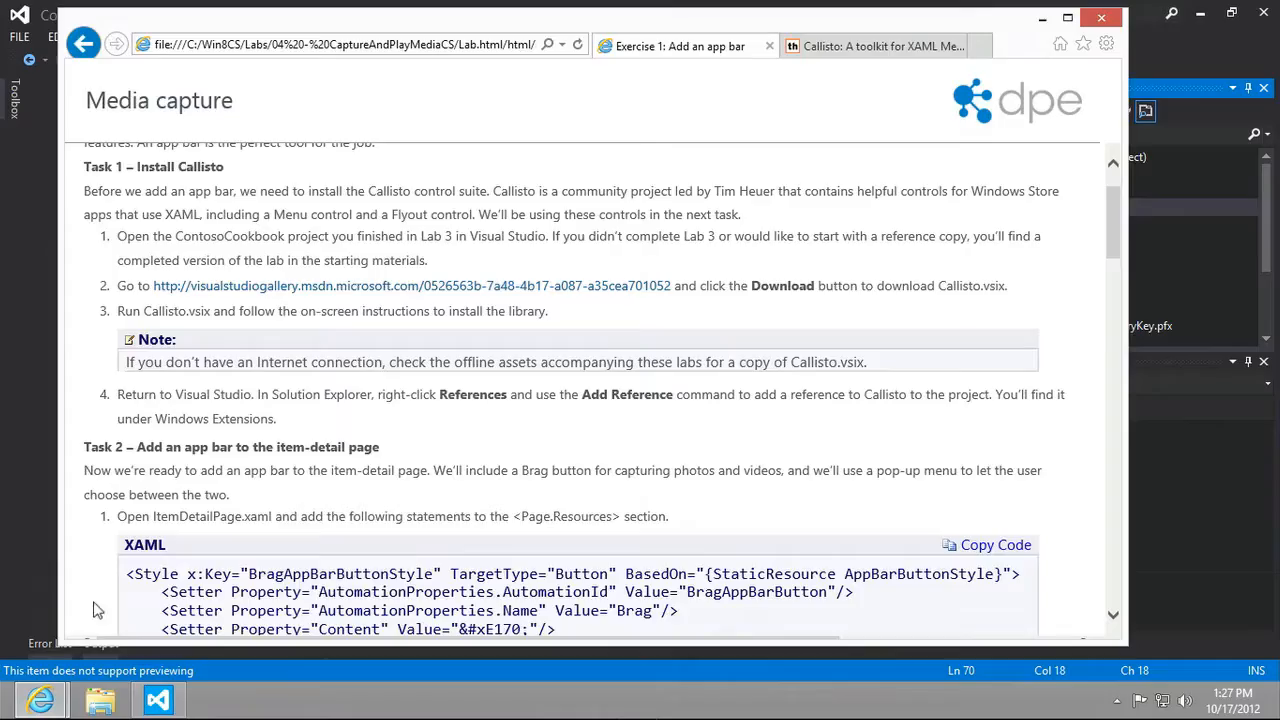
# Step: Scroll the lab to Task 2's XAML snippets and return to Visual Studio
pyautogui.scroll(-3)
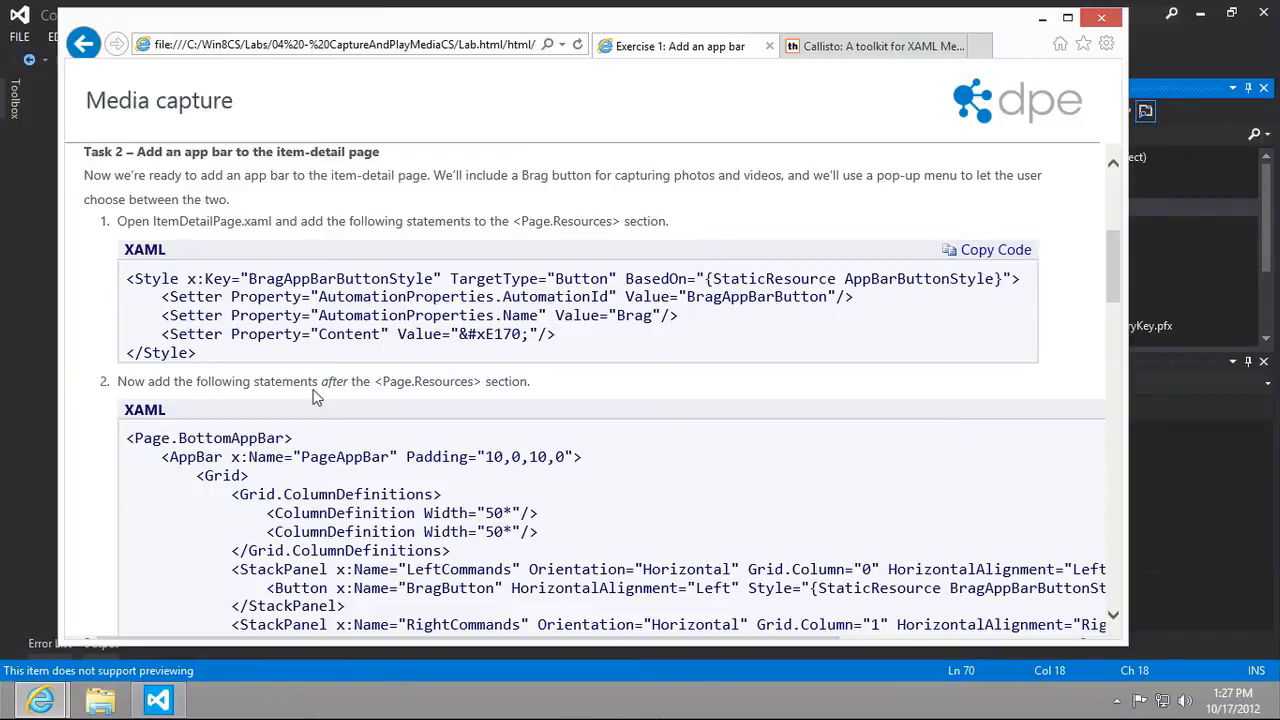
pyautogui.moveTo(775, 224)
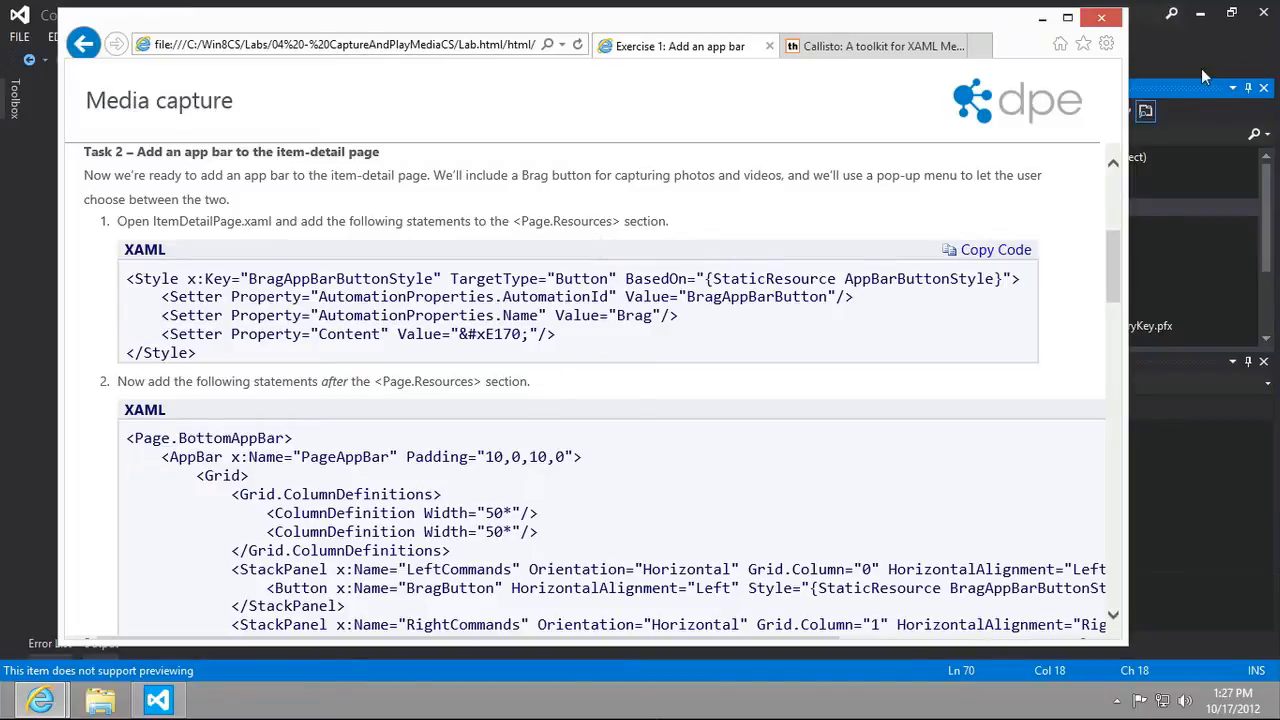
pyautogui.click(157, 699)
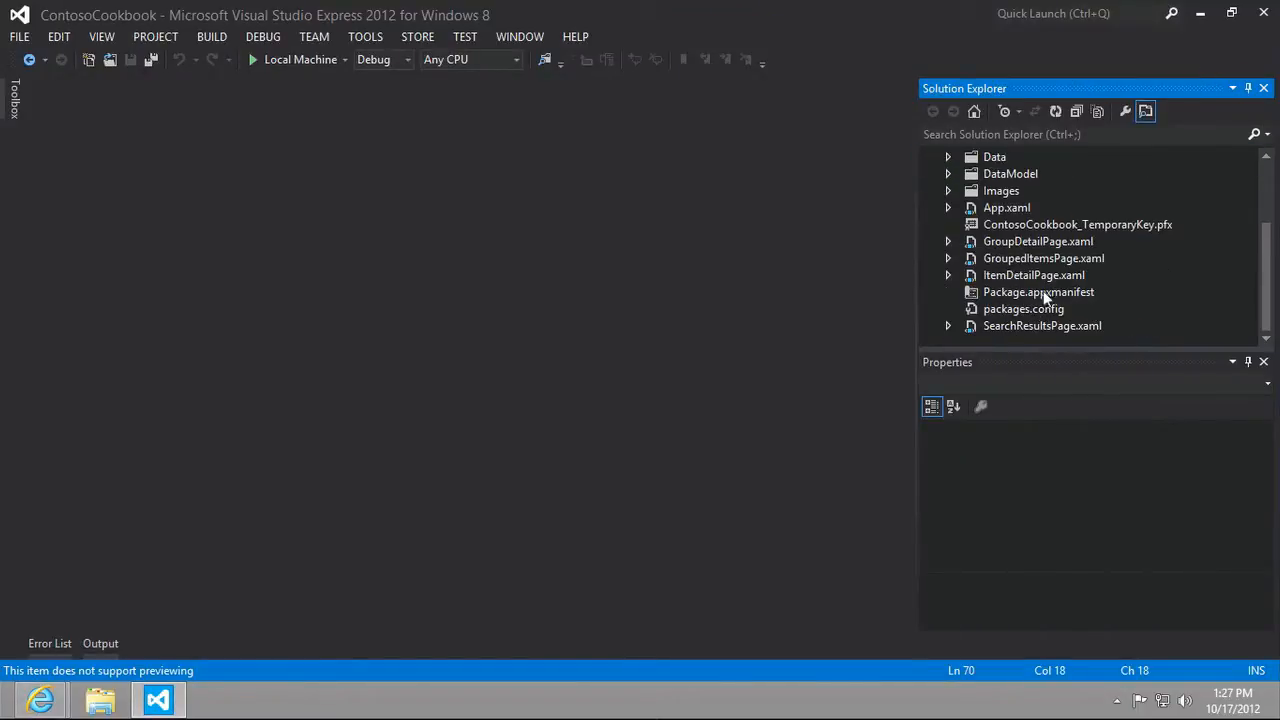
# Step: Open ItemDetailPage.xaml and scroll the lab to the Page.BottomAppBar snippet
pyautogui.doubleClick(1034, 275)
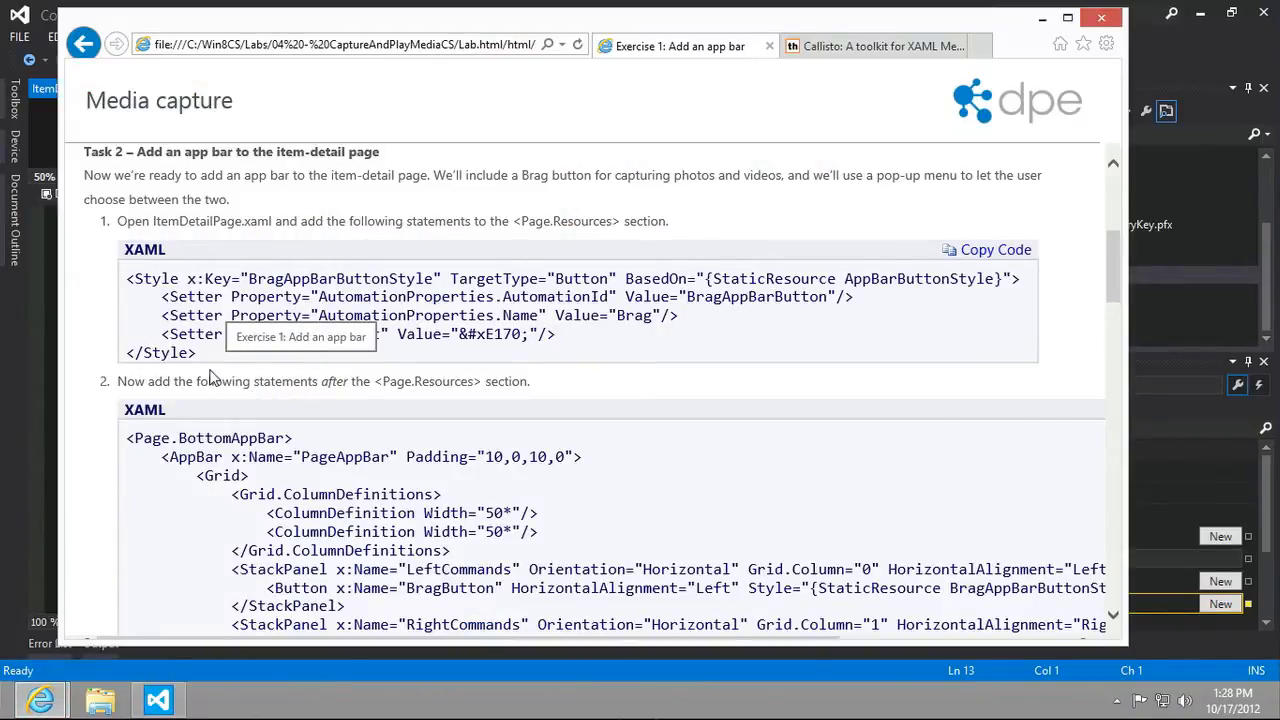
pyautogui.moveTo(951, 260)
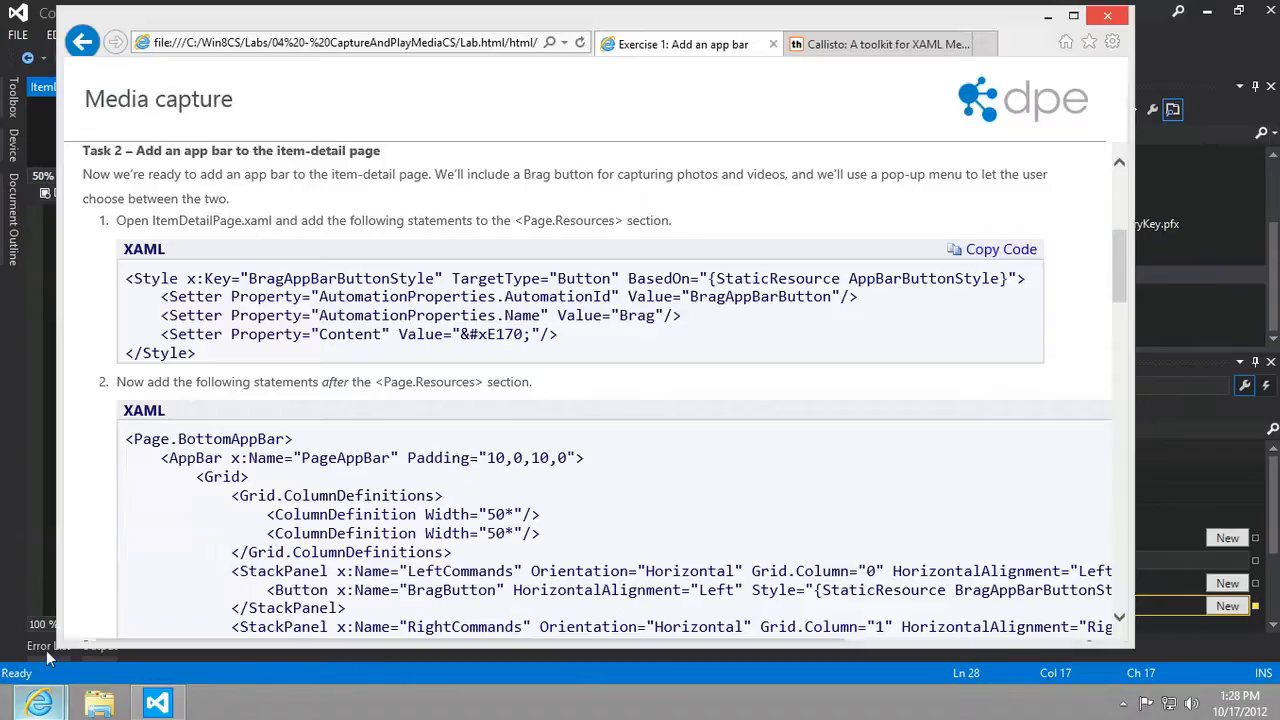
pyautogui.scroll(-3)
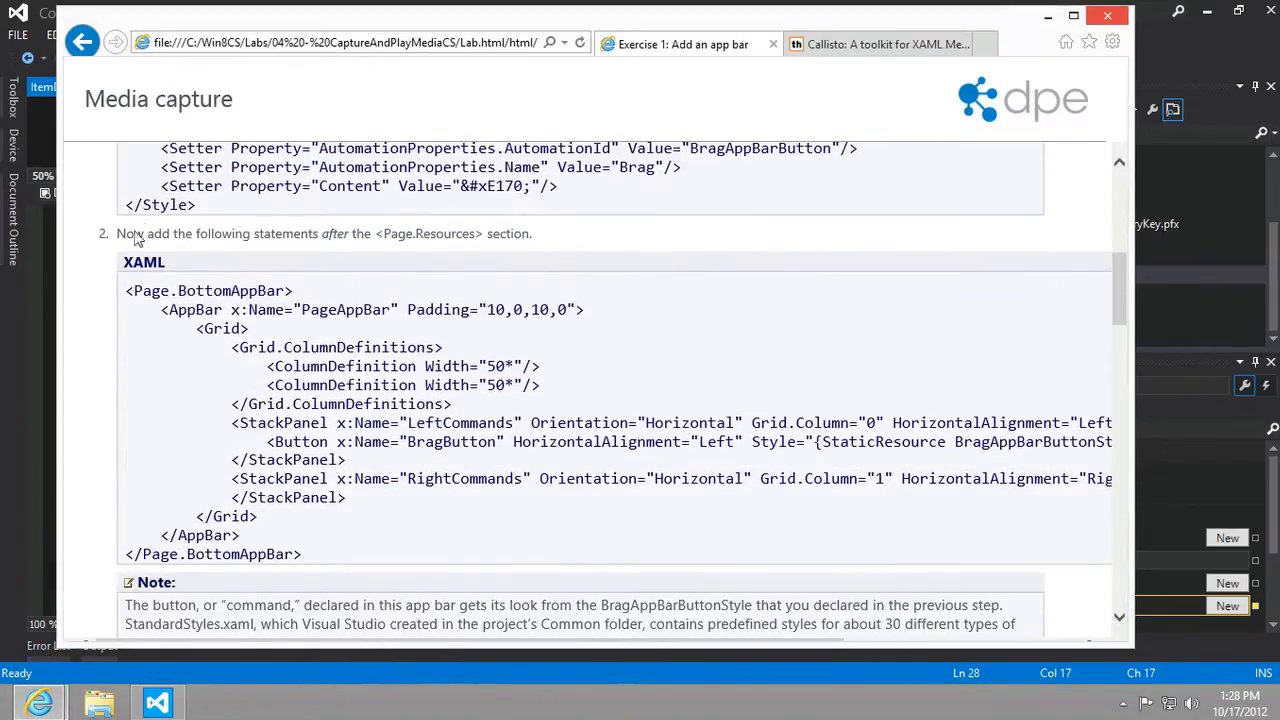
pyautogui.moveTo(461, 233)
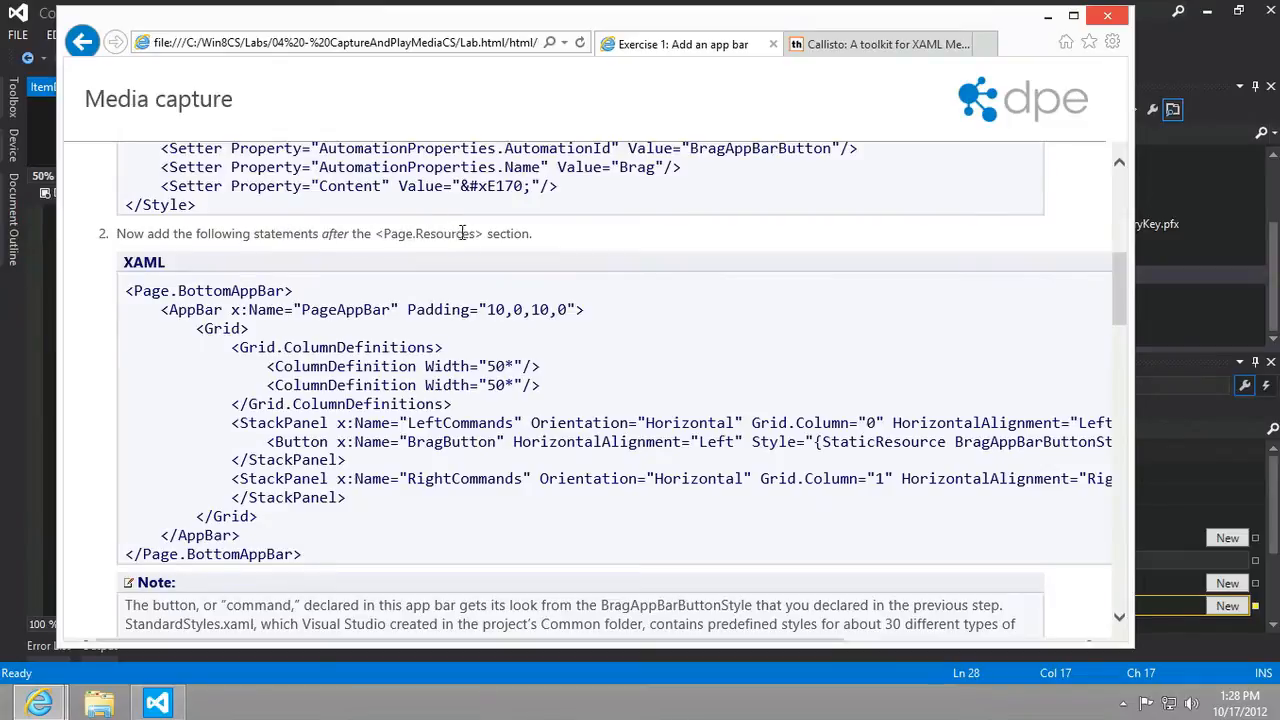
pyautogui.moveTo(197, 290)
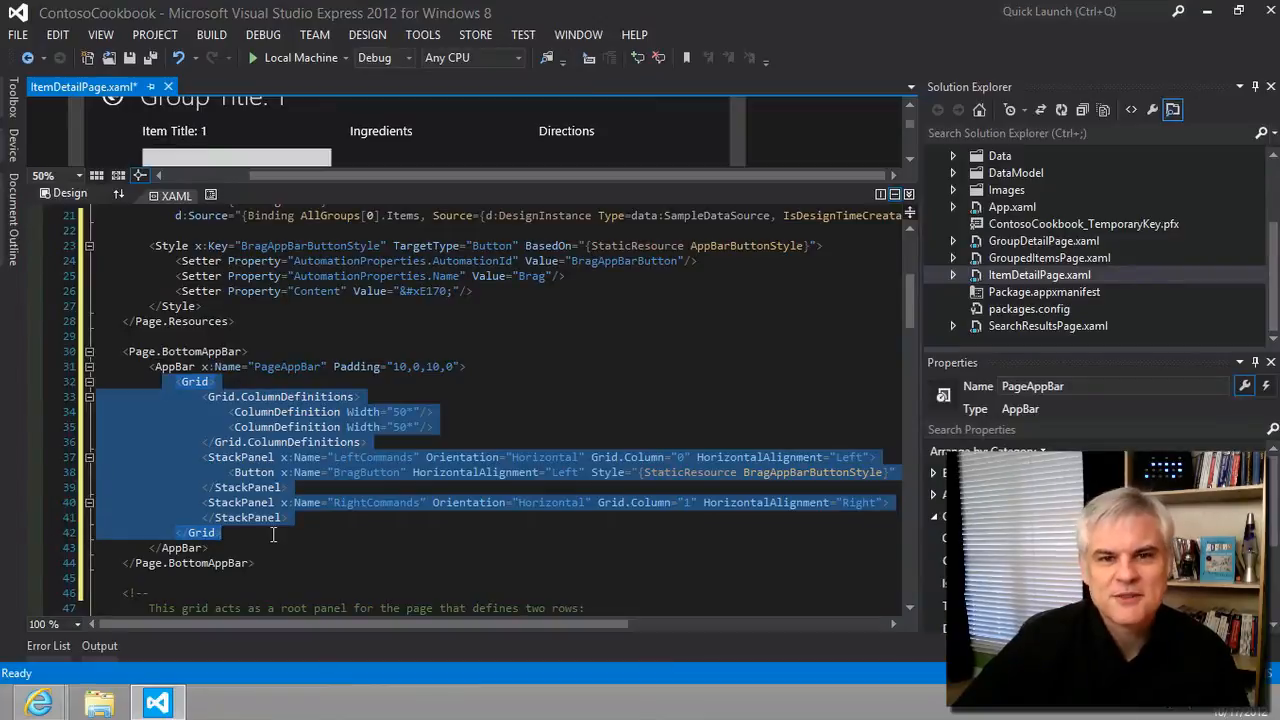
pyautogui.moveTo(315, 487)
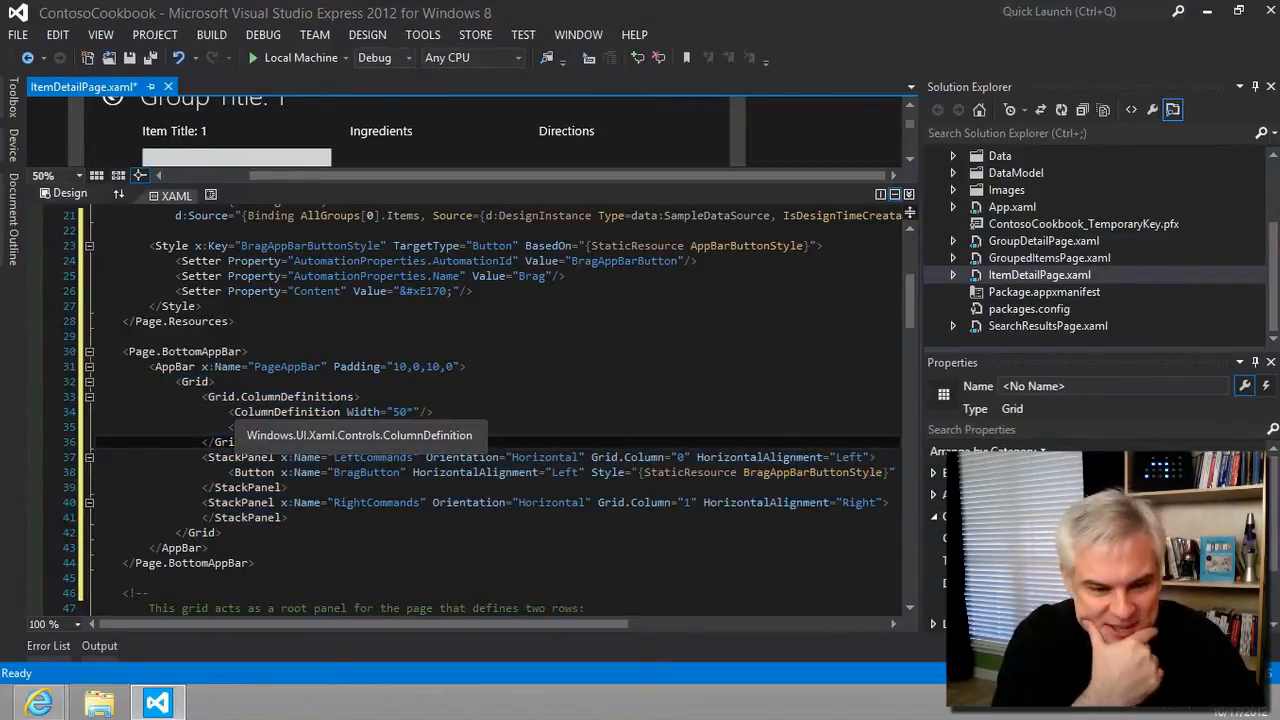
# Step: Select the BragButton and RightCommands elements in the bottom app bar markup
pyautogui.moveTo(205, 457); pyautogui.dragTo(285, 517)
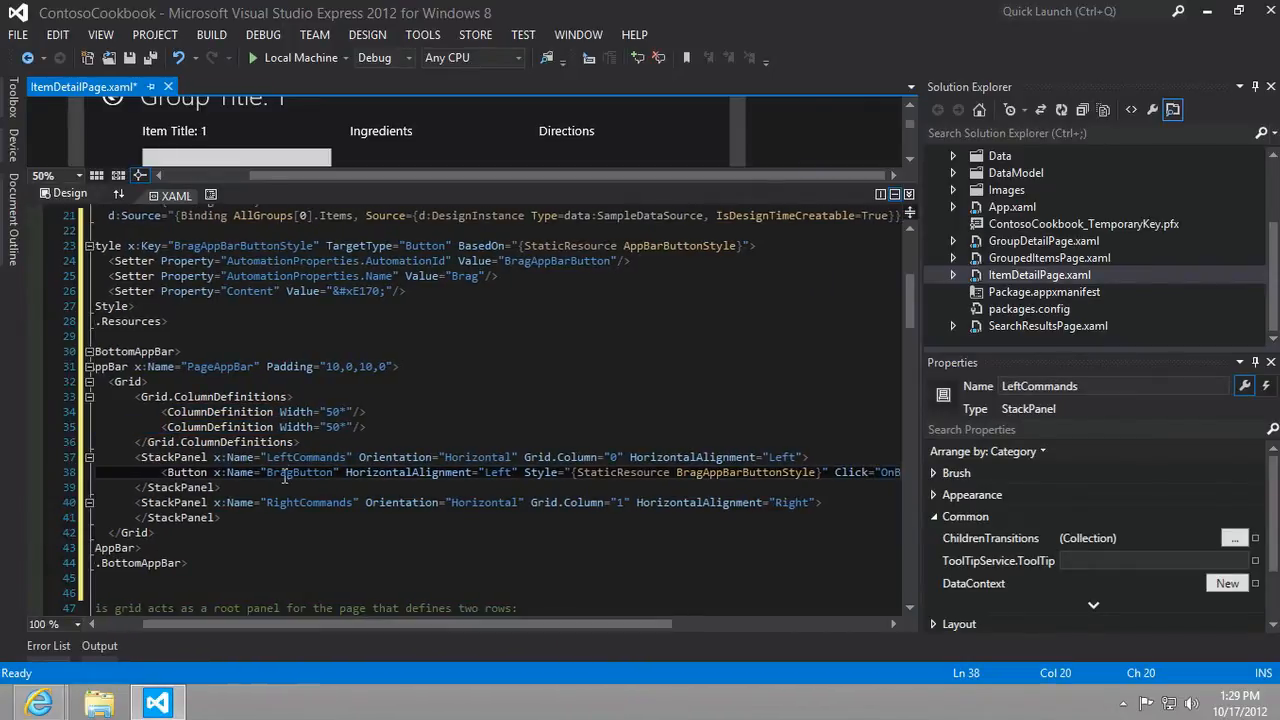
pyautogui.click(290, 472)
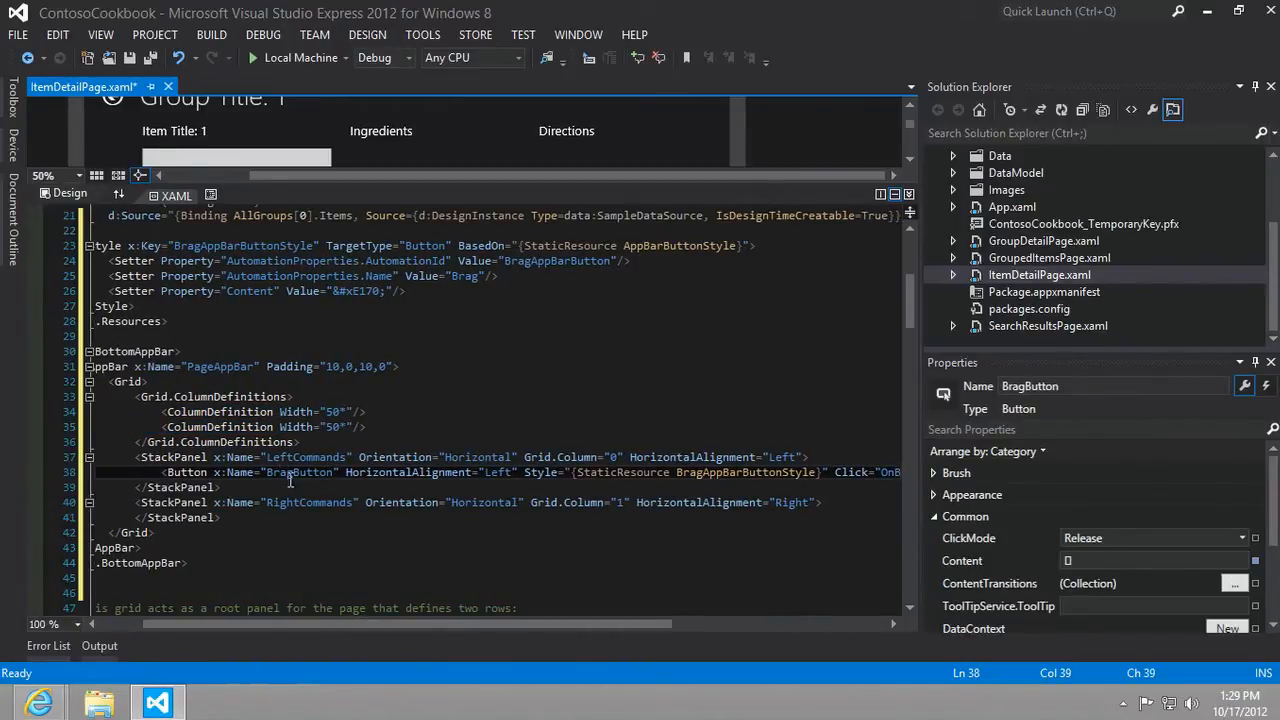
pyautogui.click(300, 502)
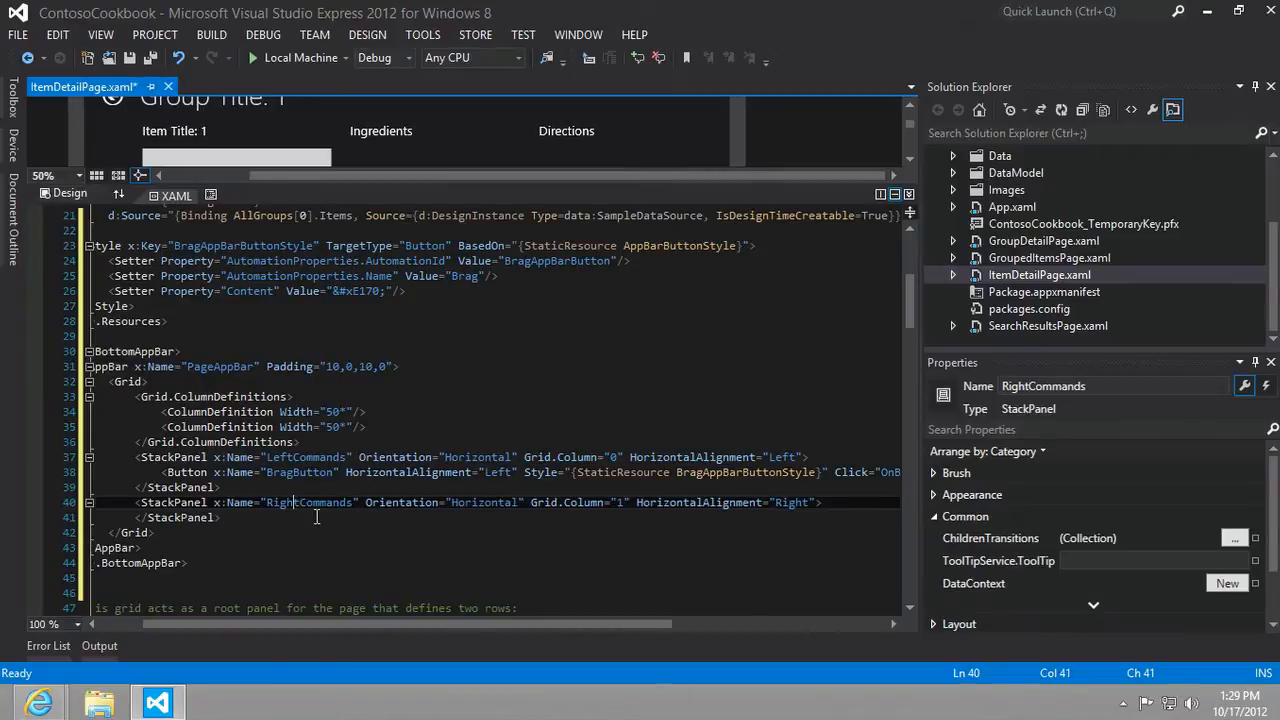
pyautogui.moveTo(320, 624)
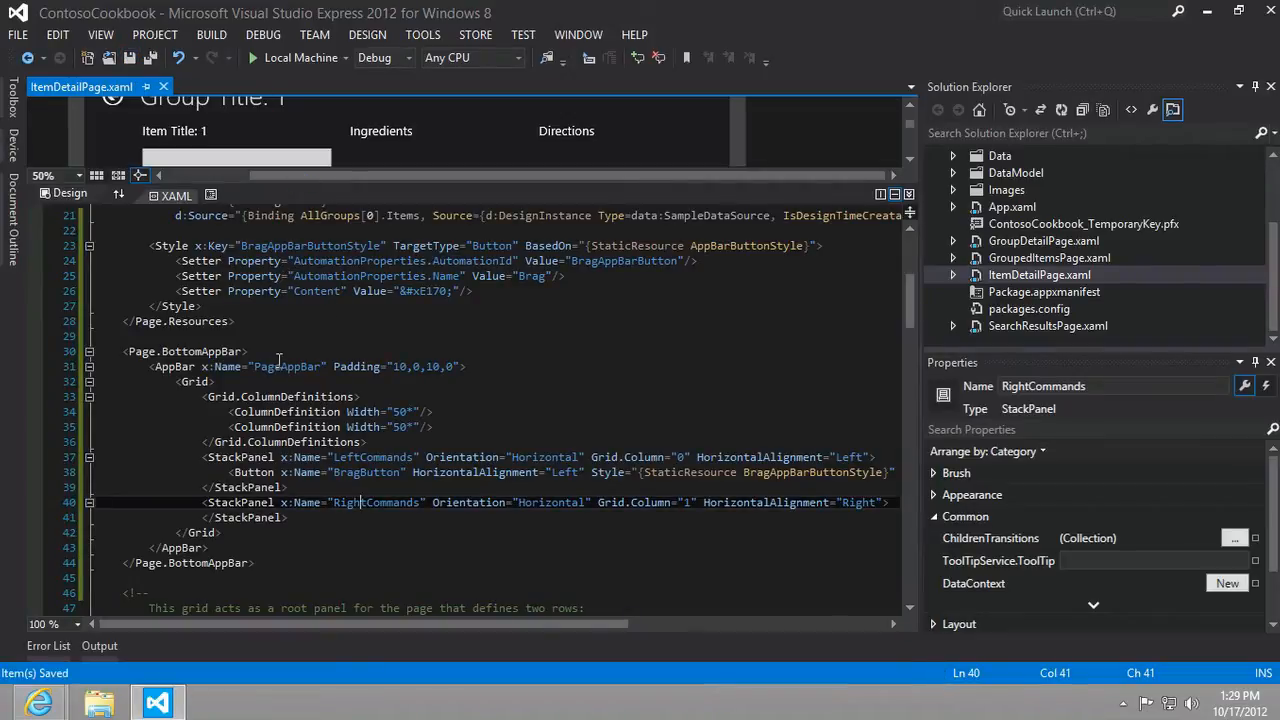
pyautogui.moveTo(275, 360)
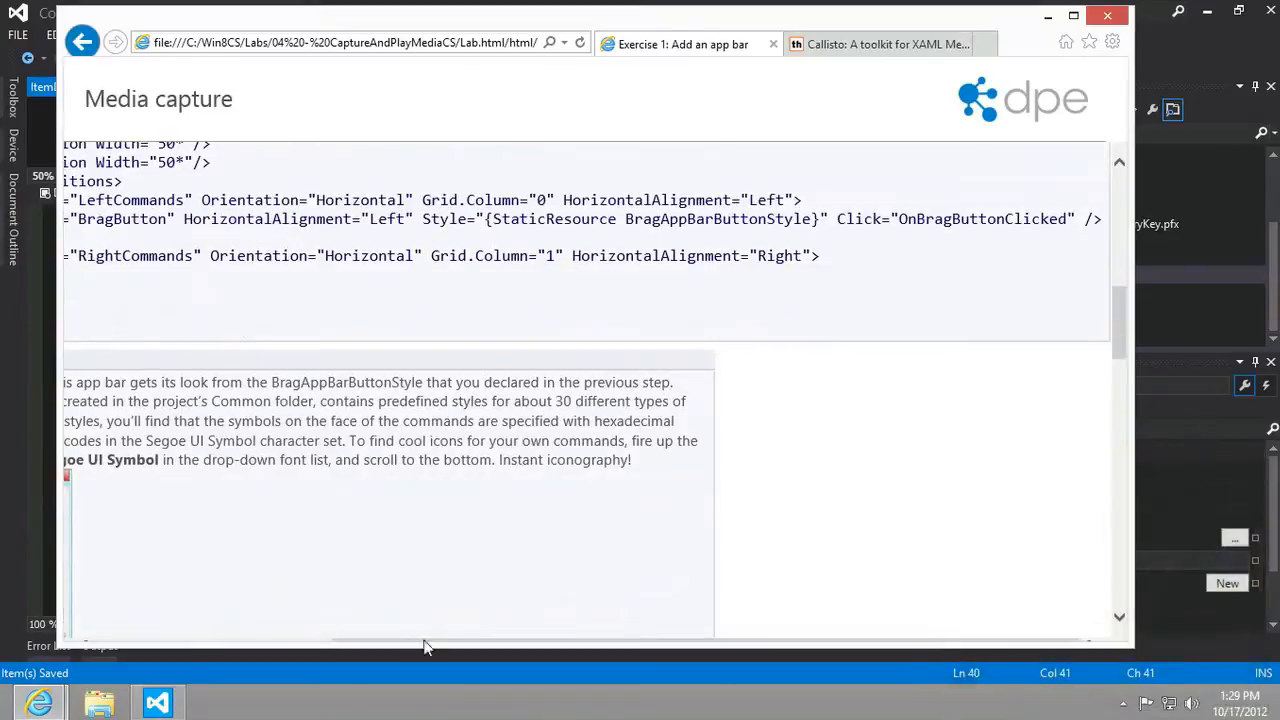
pyautogui.scroll(-3)
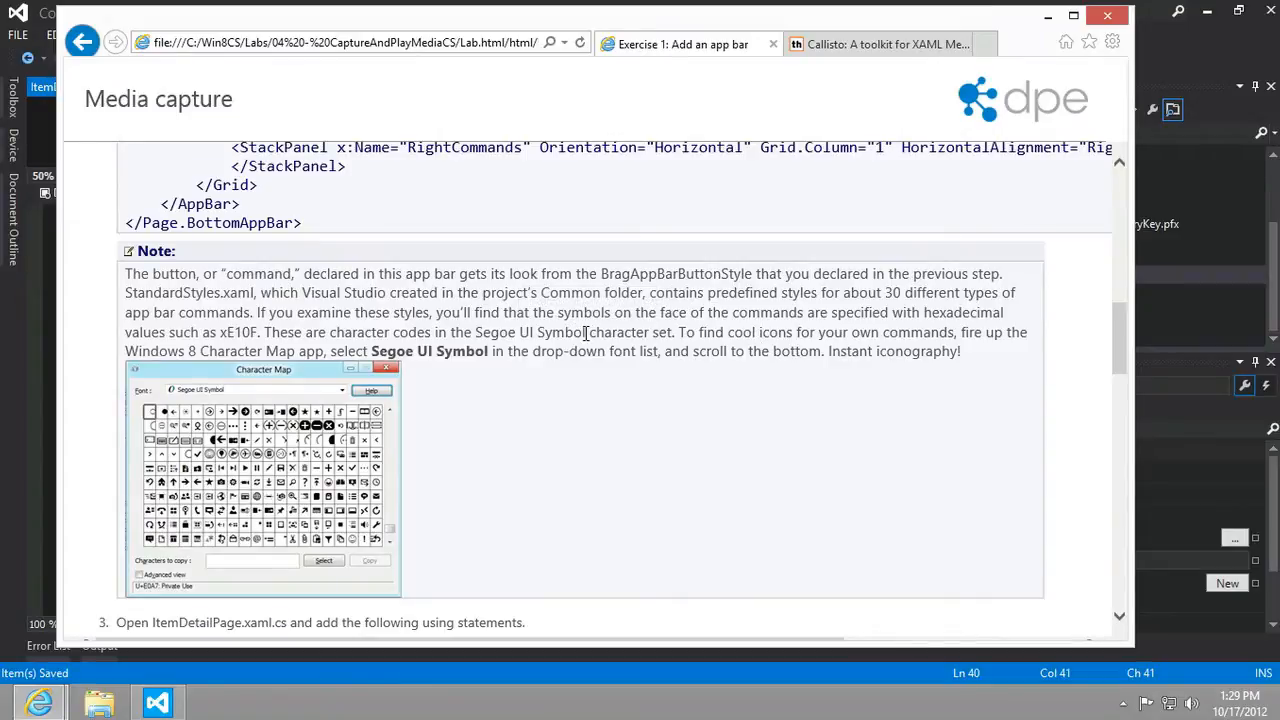
pyautogui.moveTo(265, 375)
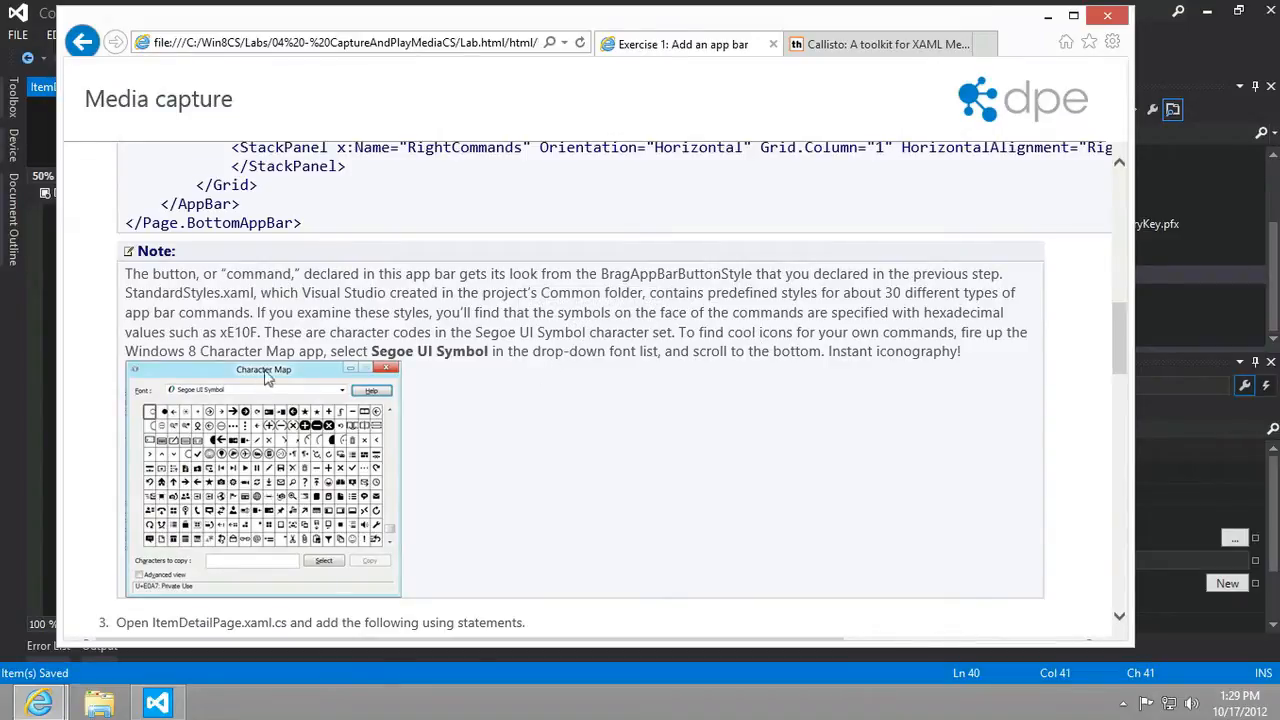
pyautogui.doubleClick(393, 351)
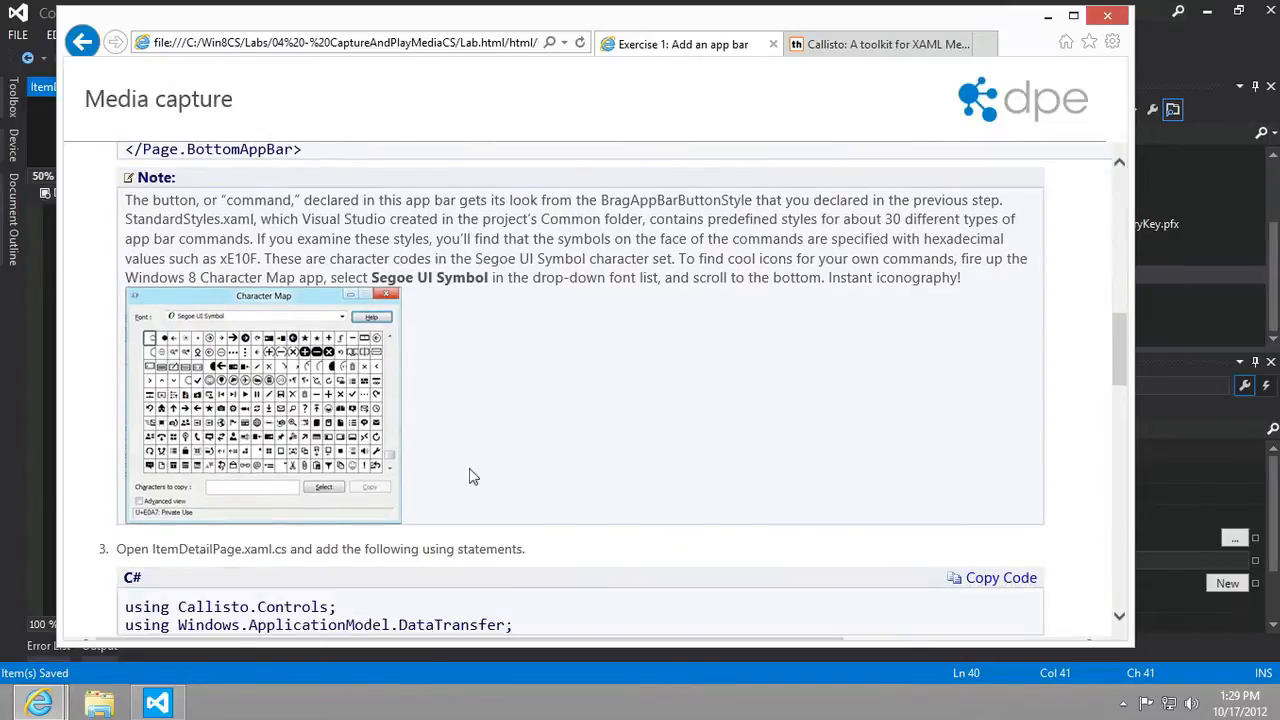
pyautogui.moveTo(224, 200); pyautogui.dragTo(437, 239)
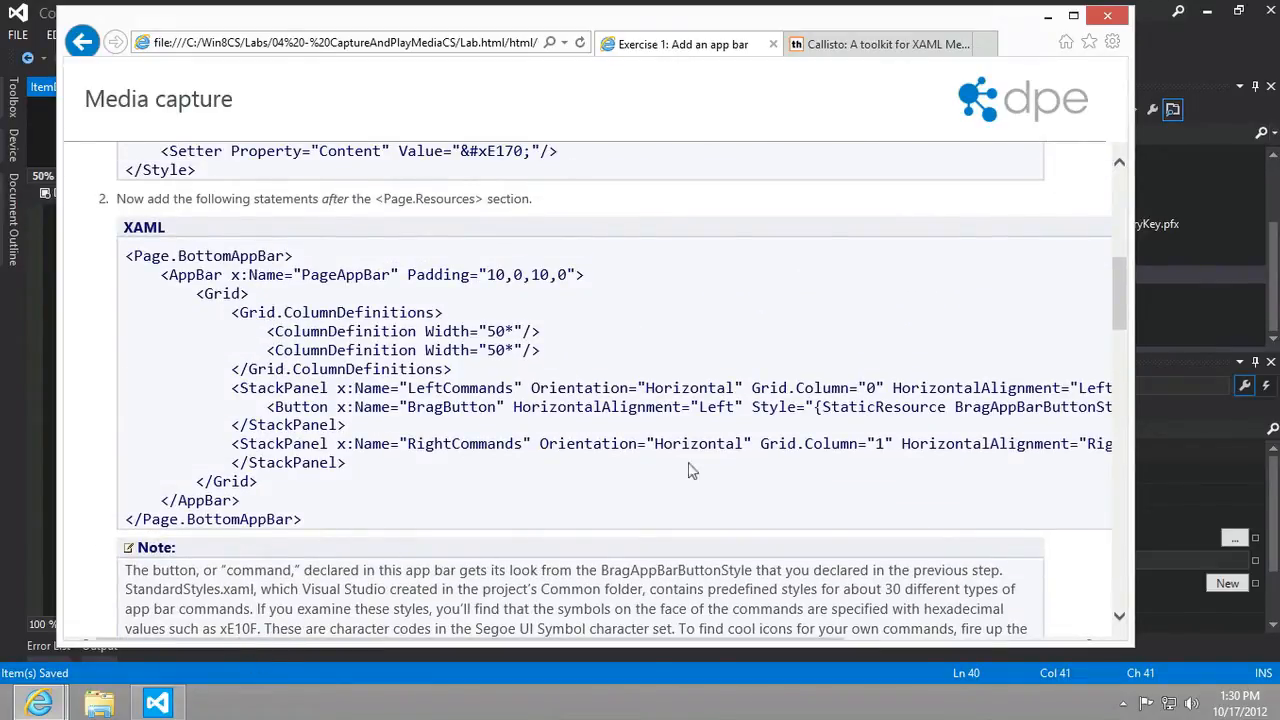
pyautogui.doubleClick(989, 407)
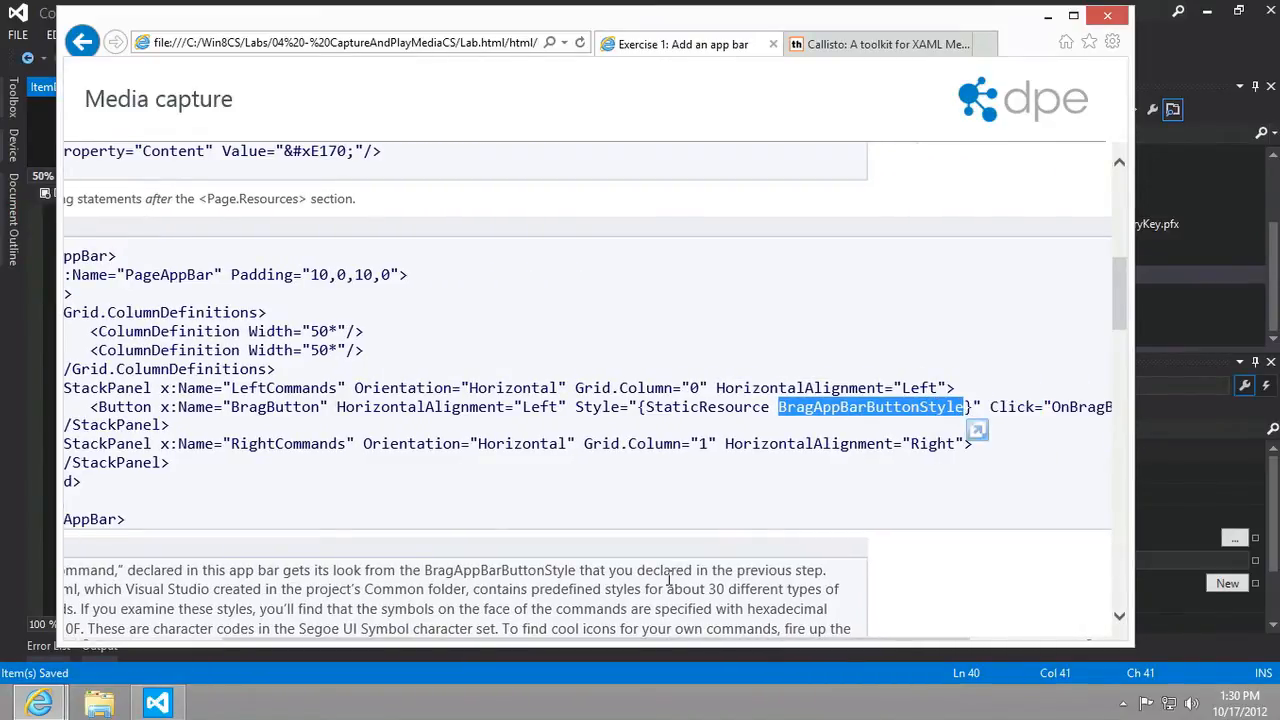
pyautogui.moveTo(636, 599)
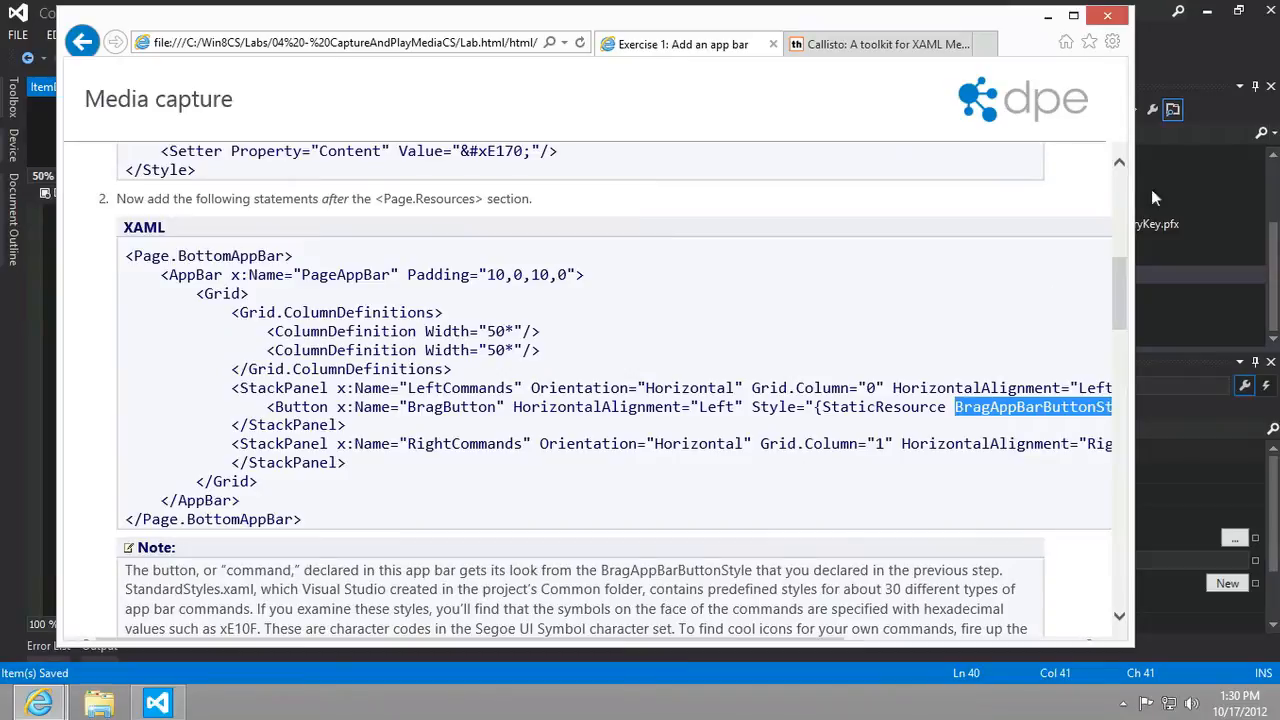
pyautogui.click(154, 702)
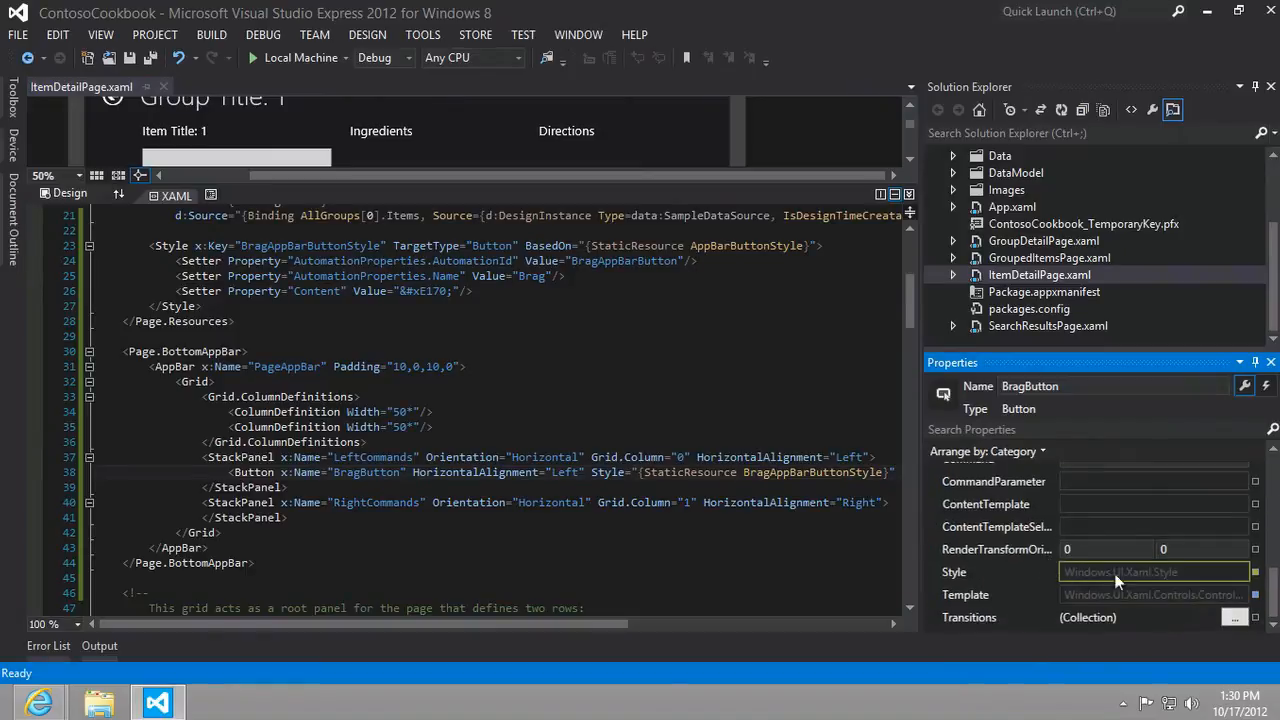
pyautogui.click(1255, 572)
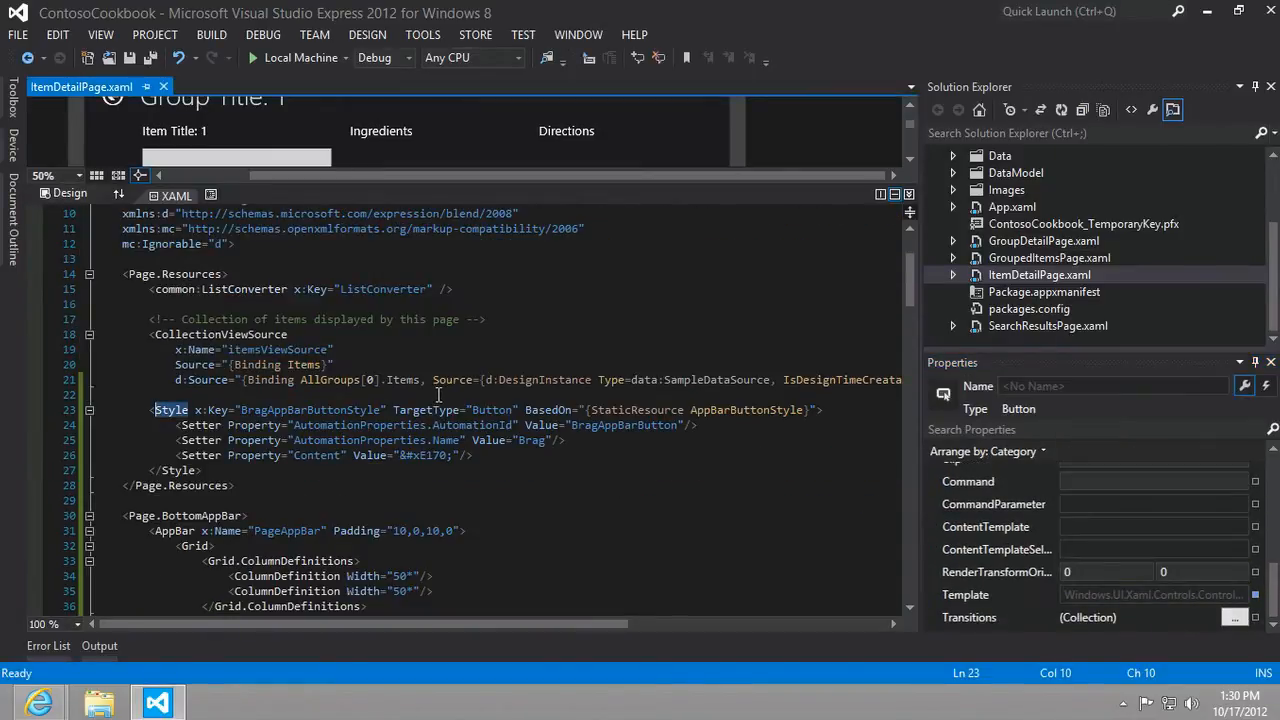
pyautogui.scroll(-3)
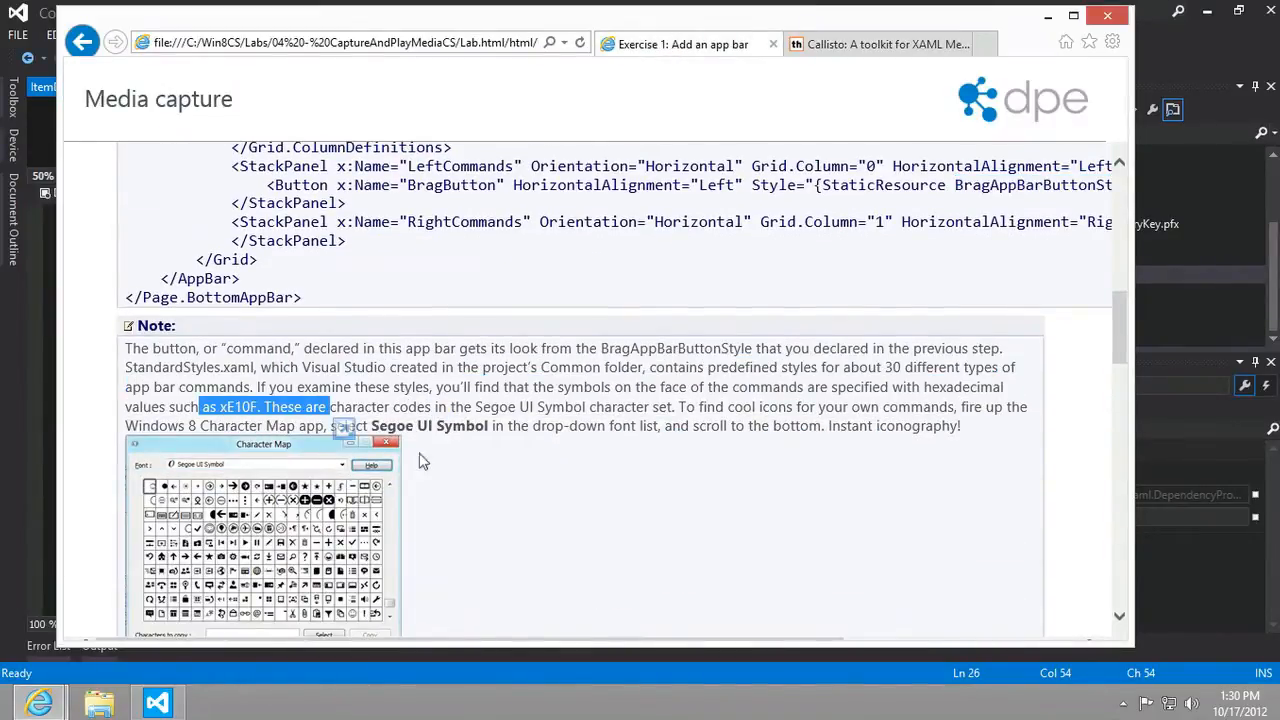
# Step: Scroll to the lab's step 3 usings and step 4 Brag methods, then return to Visual Studio
pyautogui.scroll(-3)
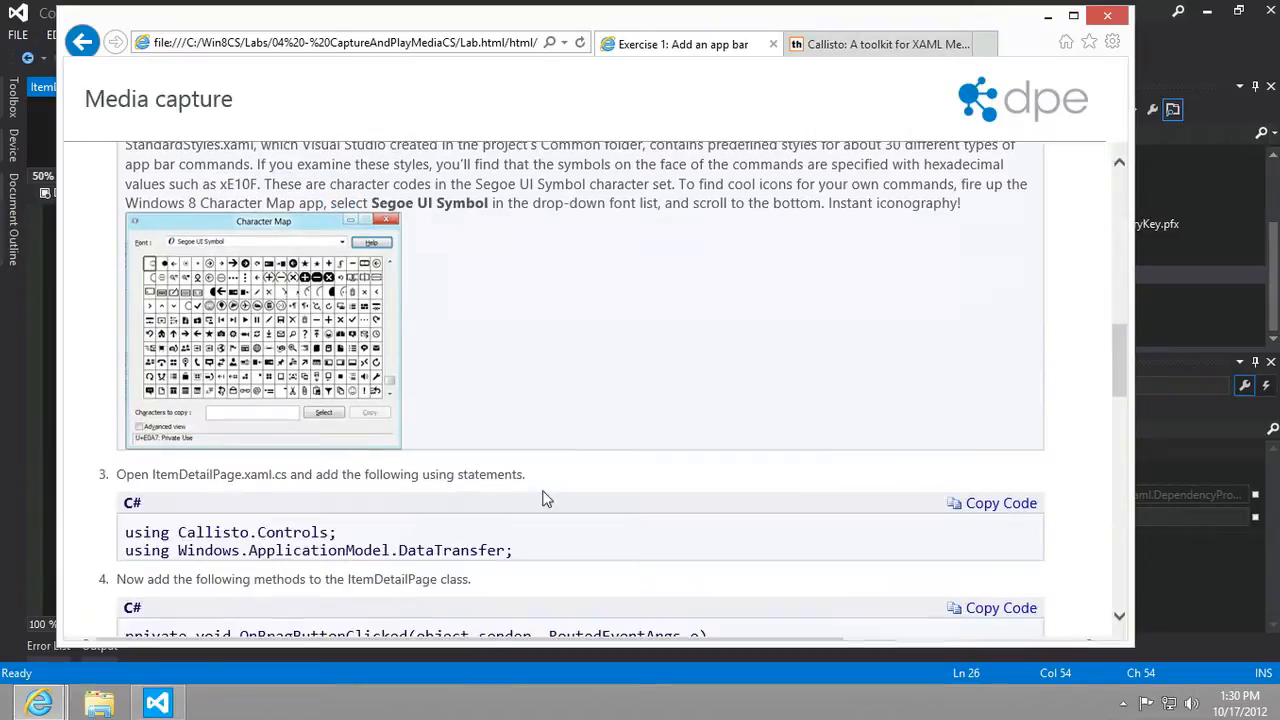
pyautogui.scroll(-3)
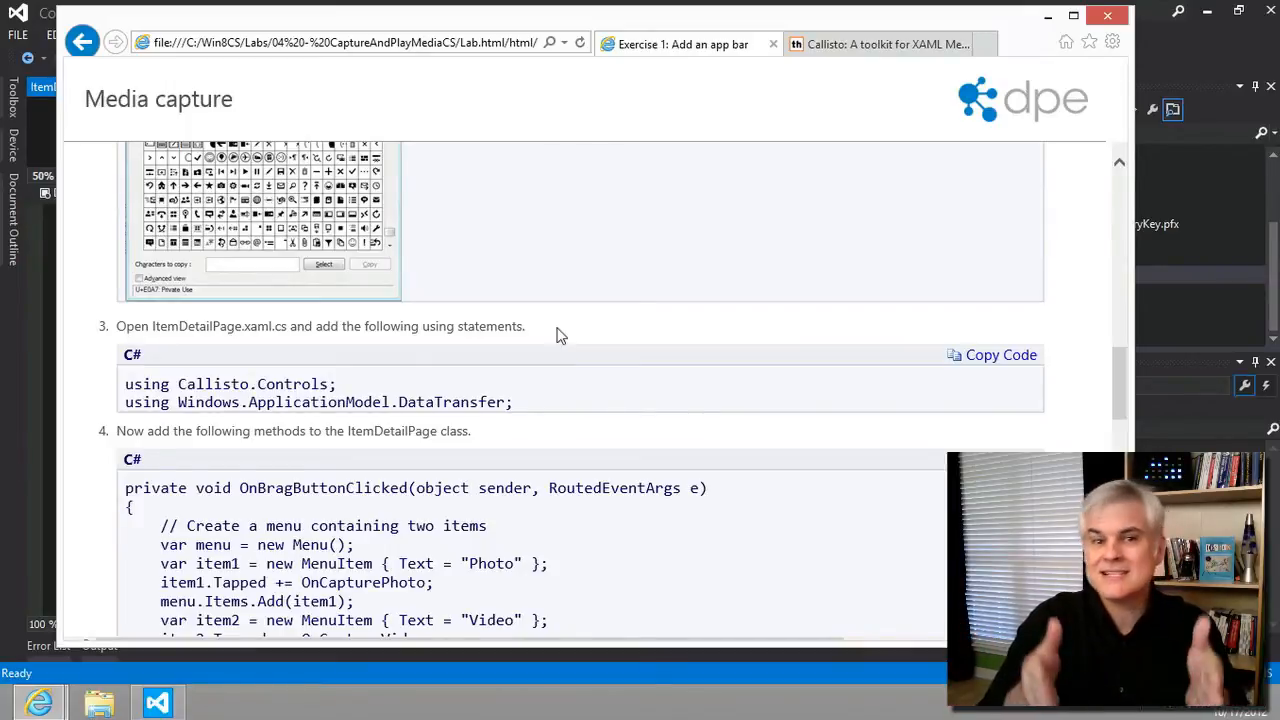
pyautogui.moveTo(573, 184)
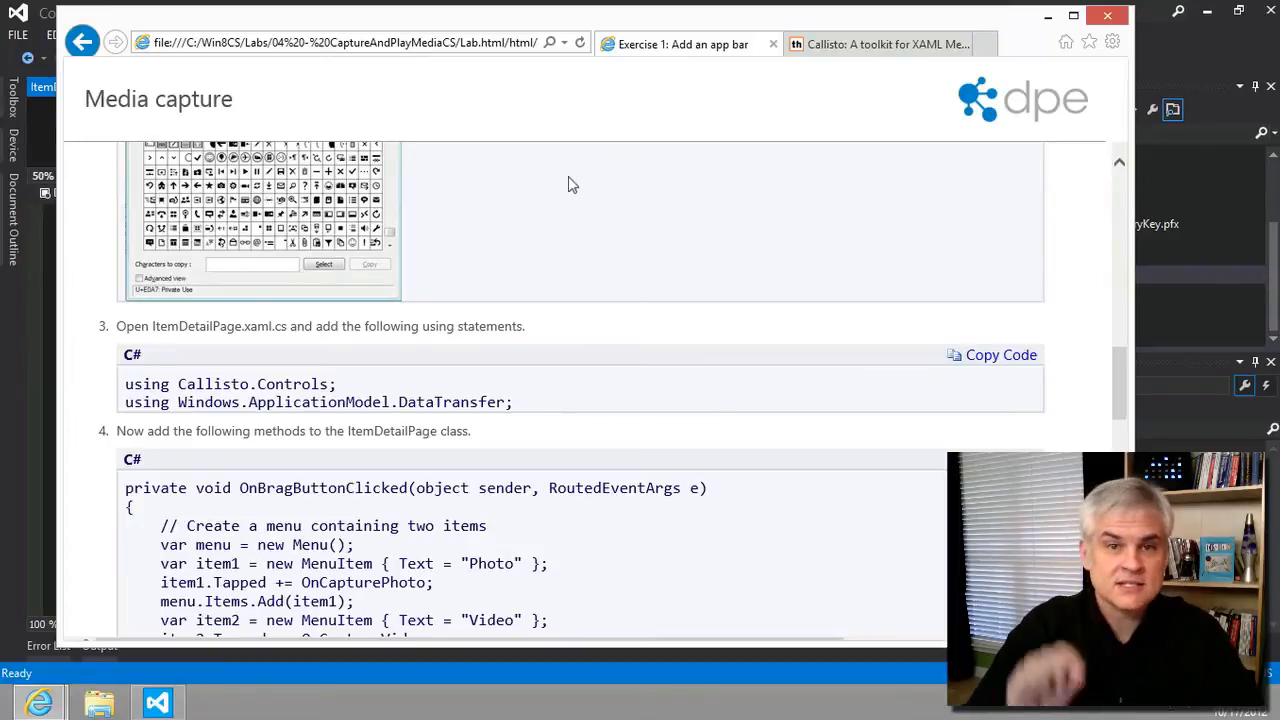
pyautogui.scroll(-3)
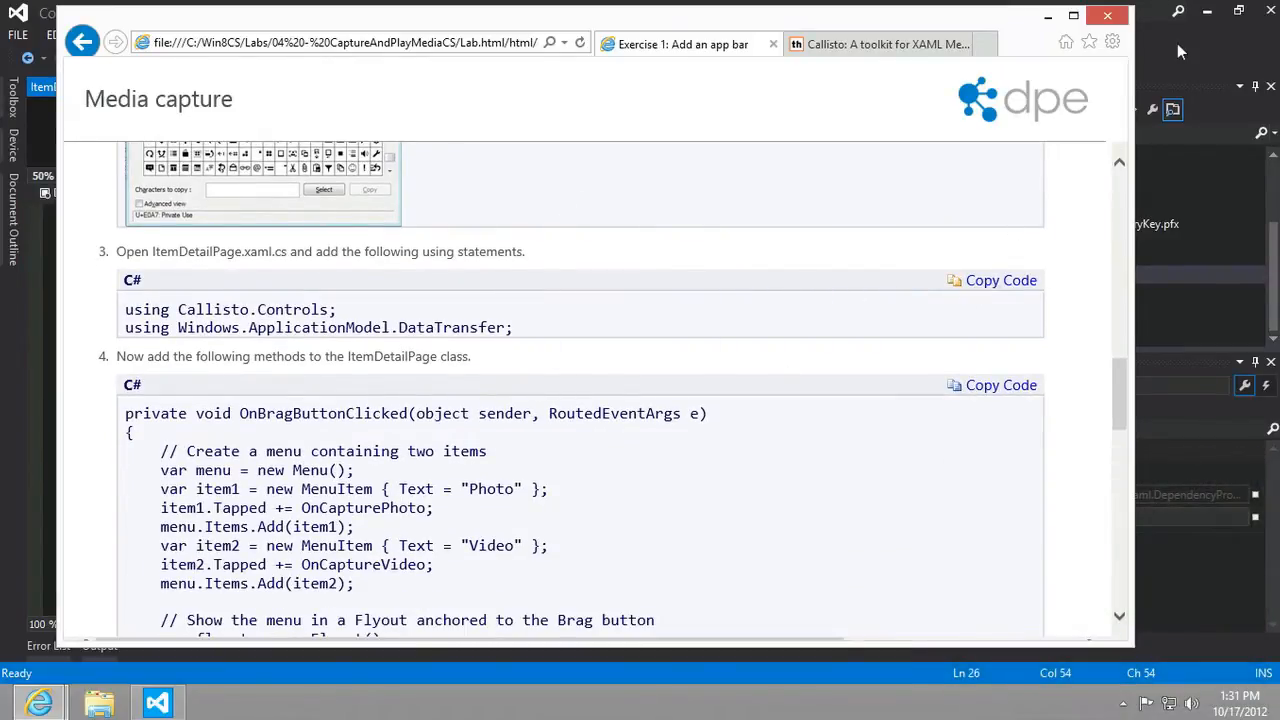
pyautogui.click(155, 701)
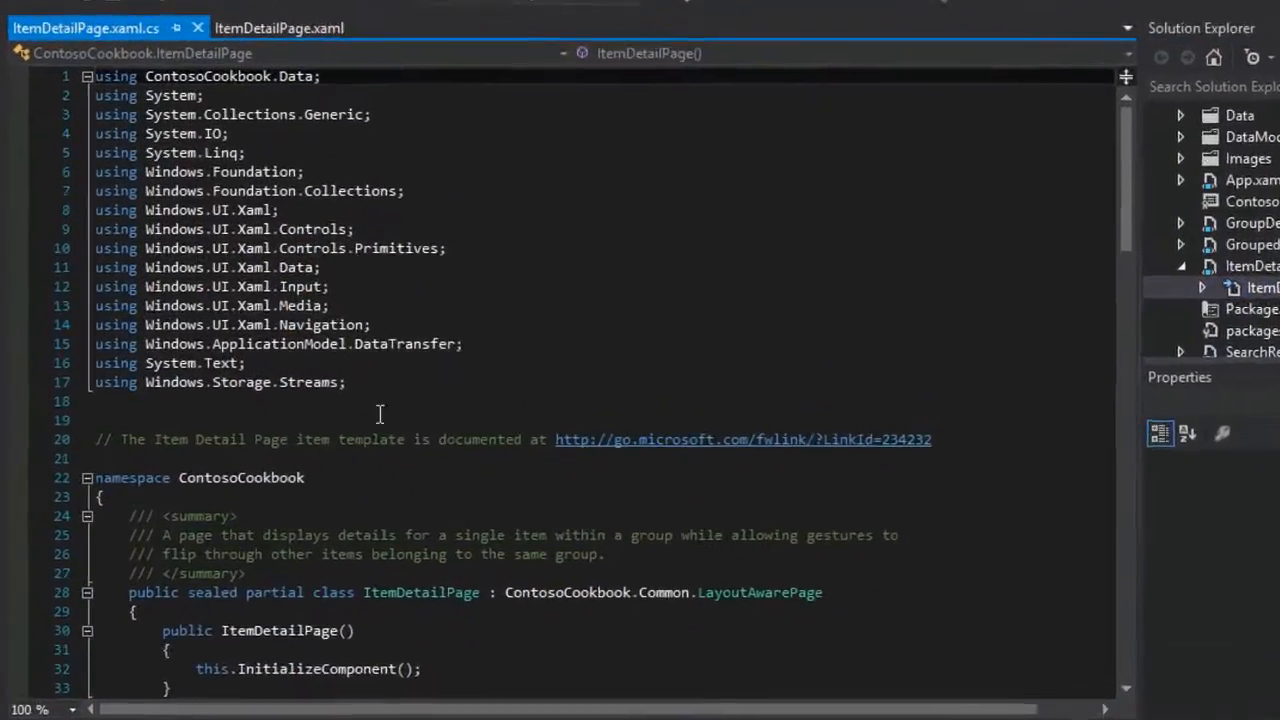
# Step: Add 'using Callisto.Controls;' to ItemDetailPage.xaml.cs and scroll through the code-behind
pyautogui.write('using Callisto.Controls;')
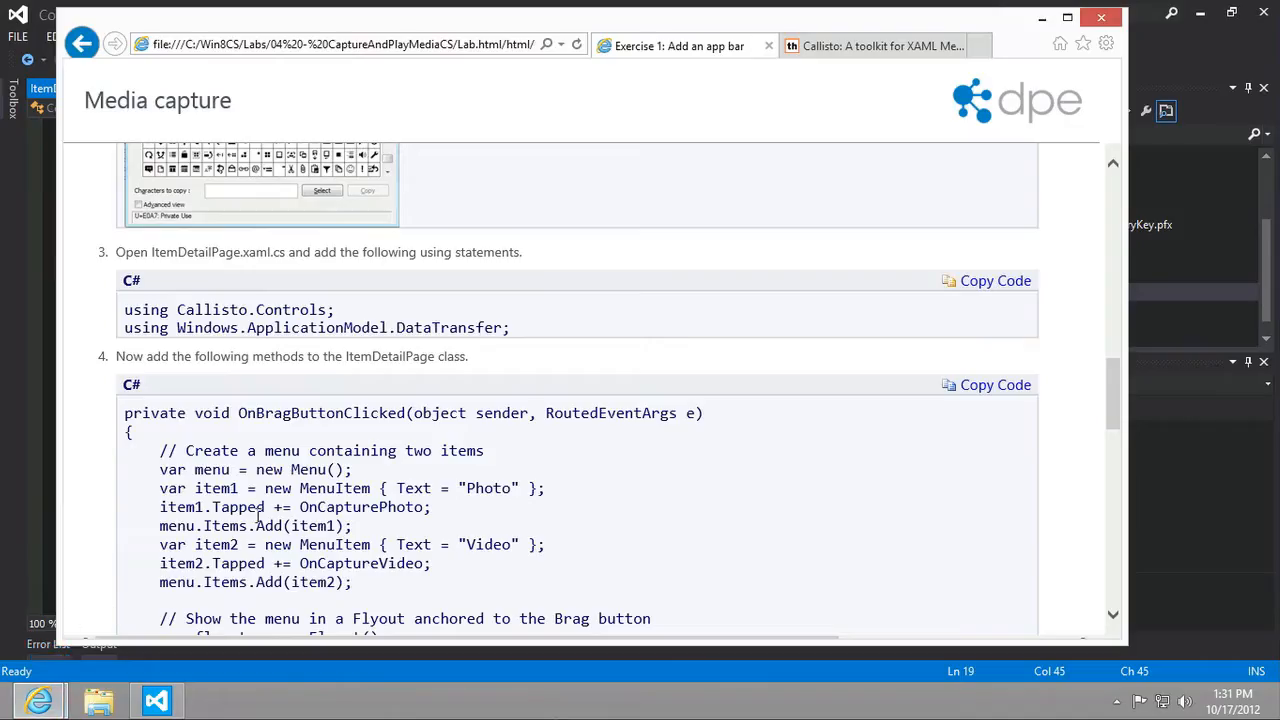
pyautogui.scroll(-3)
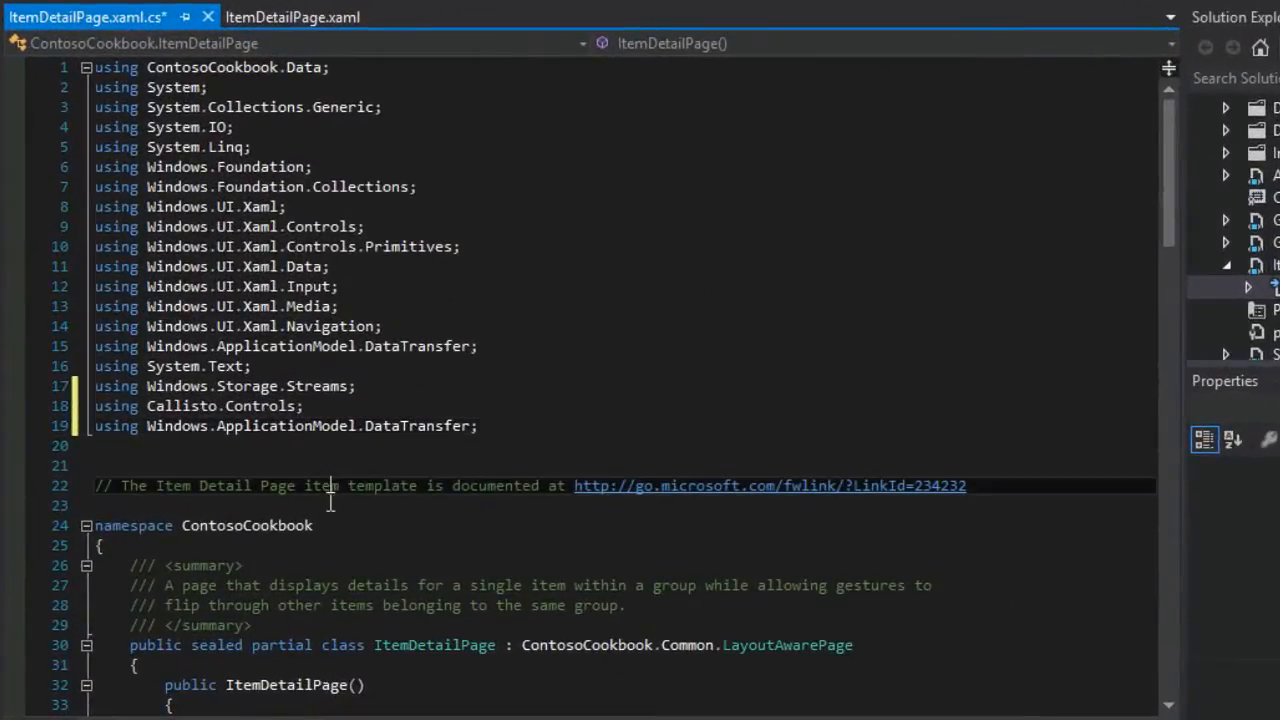
pyautogui.scroll(-3)
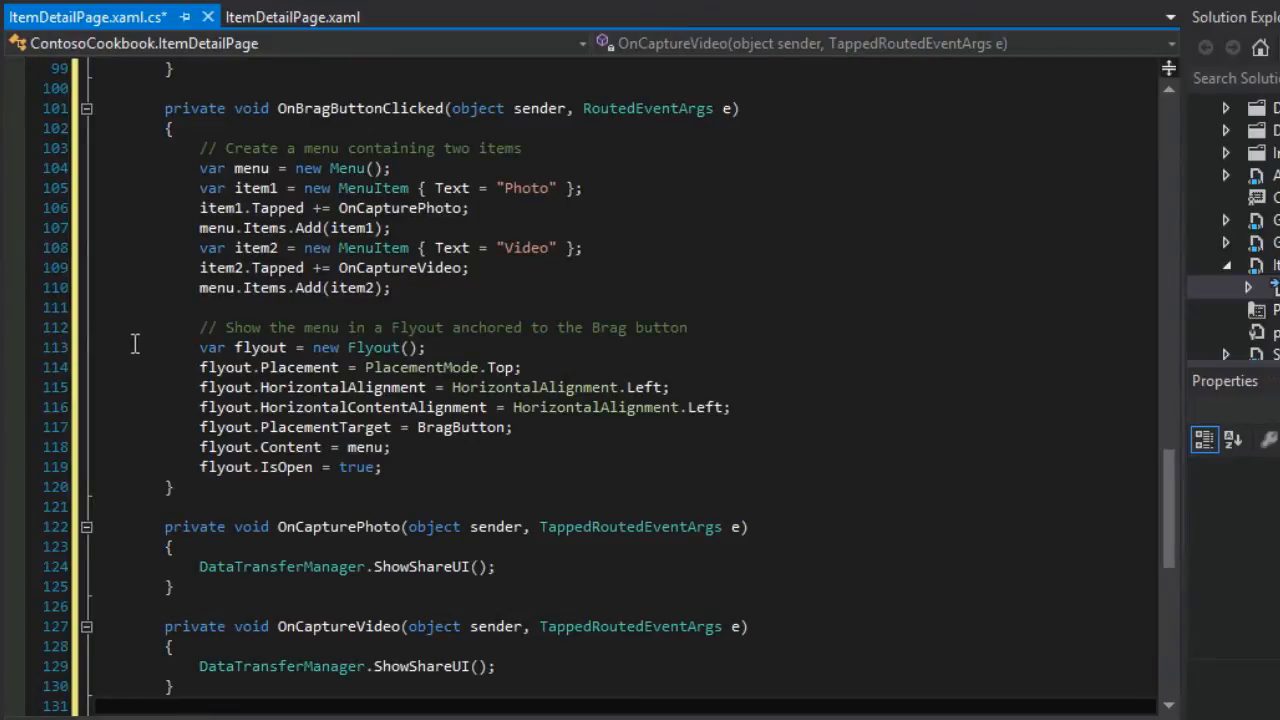
# Step: Inspect BragButton's Click attribute value OnBragButtonClicked in ItemDetailPage.xaml
pyautogui.click(293, 17)
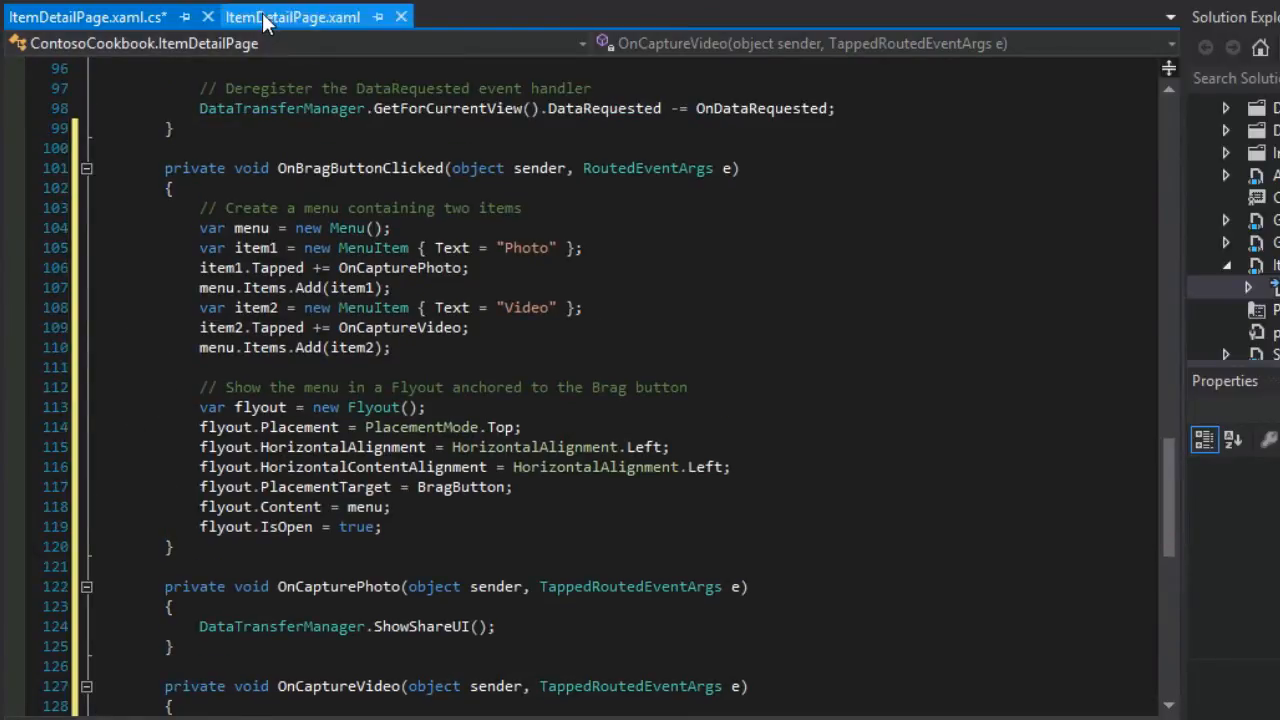
pyautogui.click(293, 17)
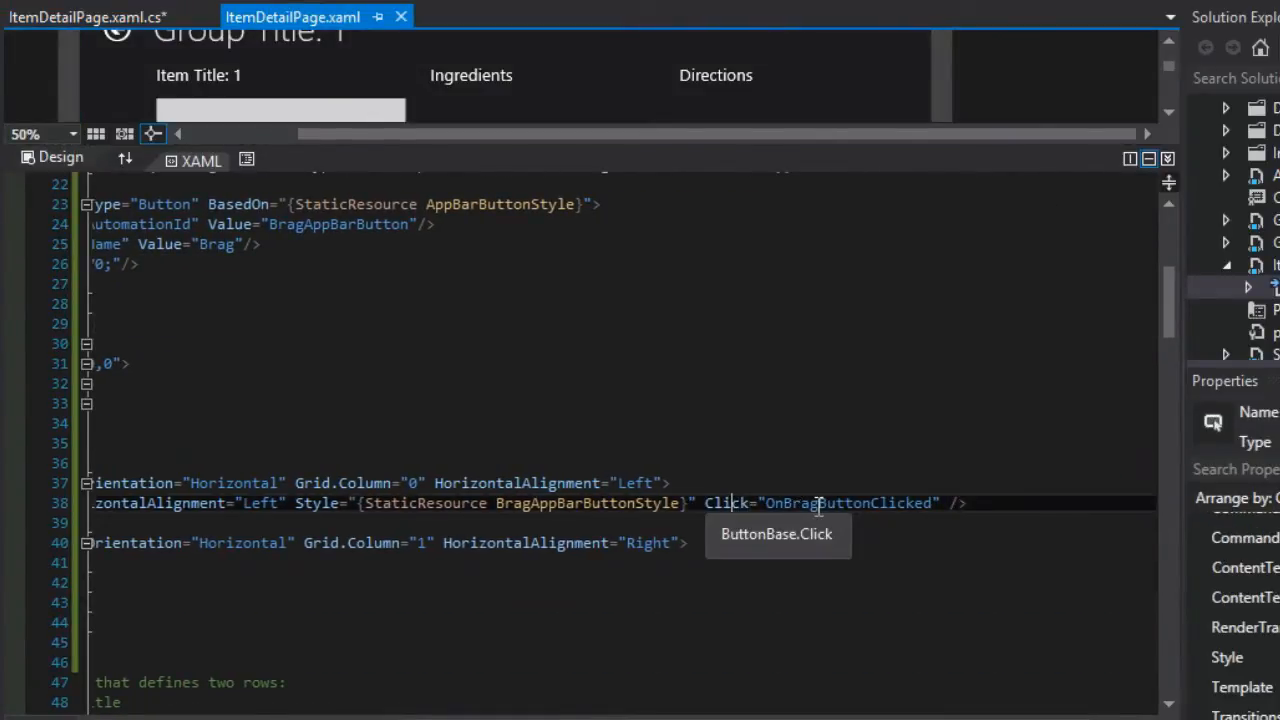
pyautogui.doubleClick(850, 503)
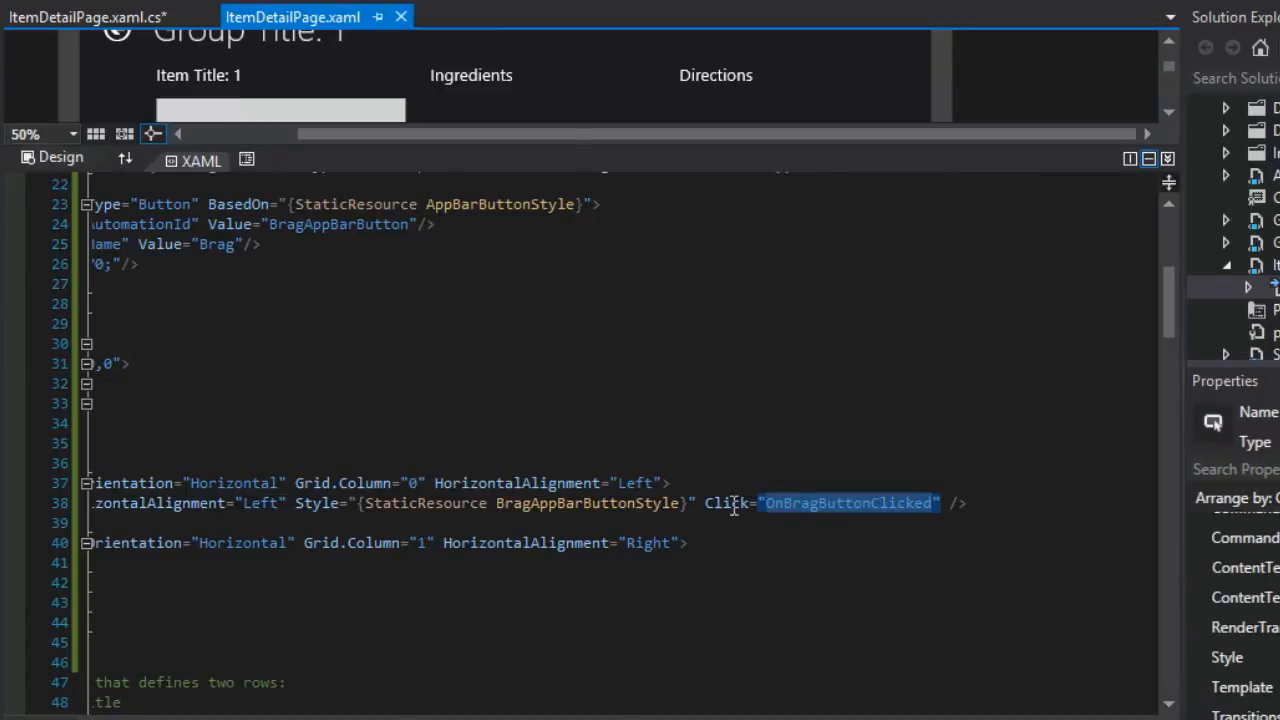
pyautogui.moveTo(848, 513)
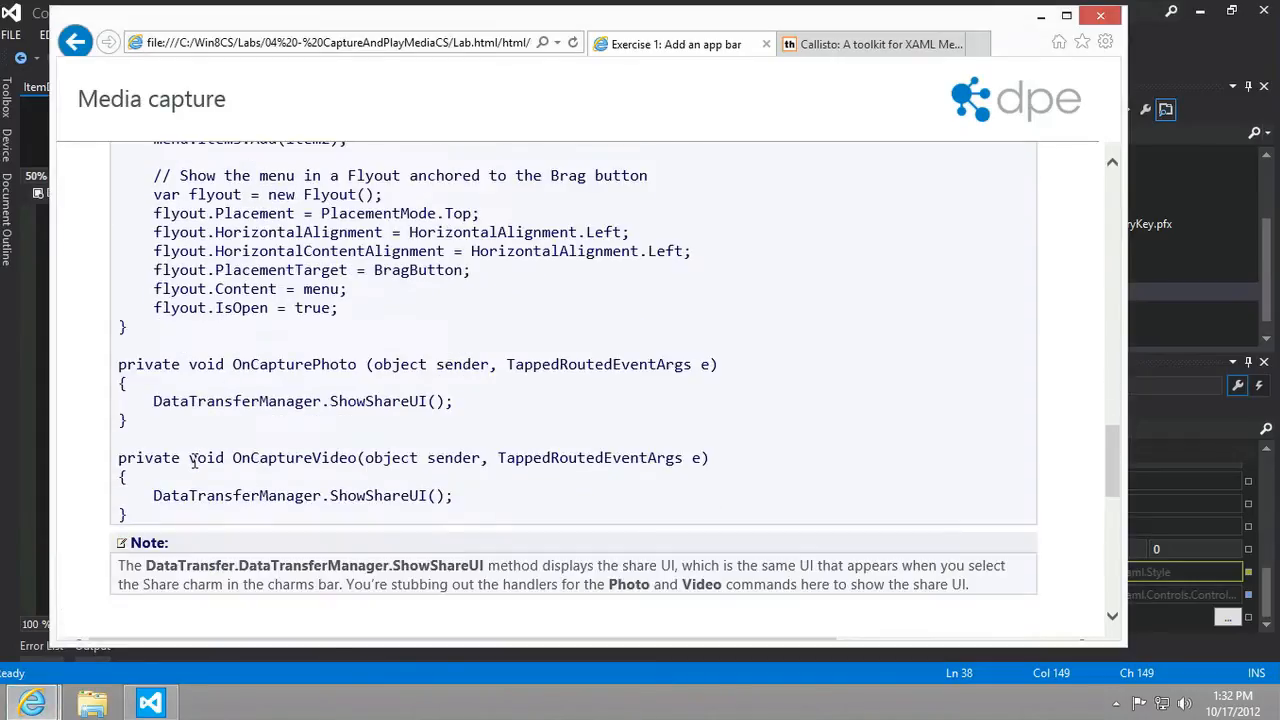
# Step: Highlight the OnCapturePhoto handler and the lines creating the Photo and Video menu items
pyautogui.doubleClick(285, 364)
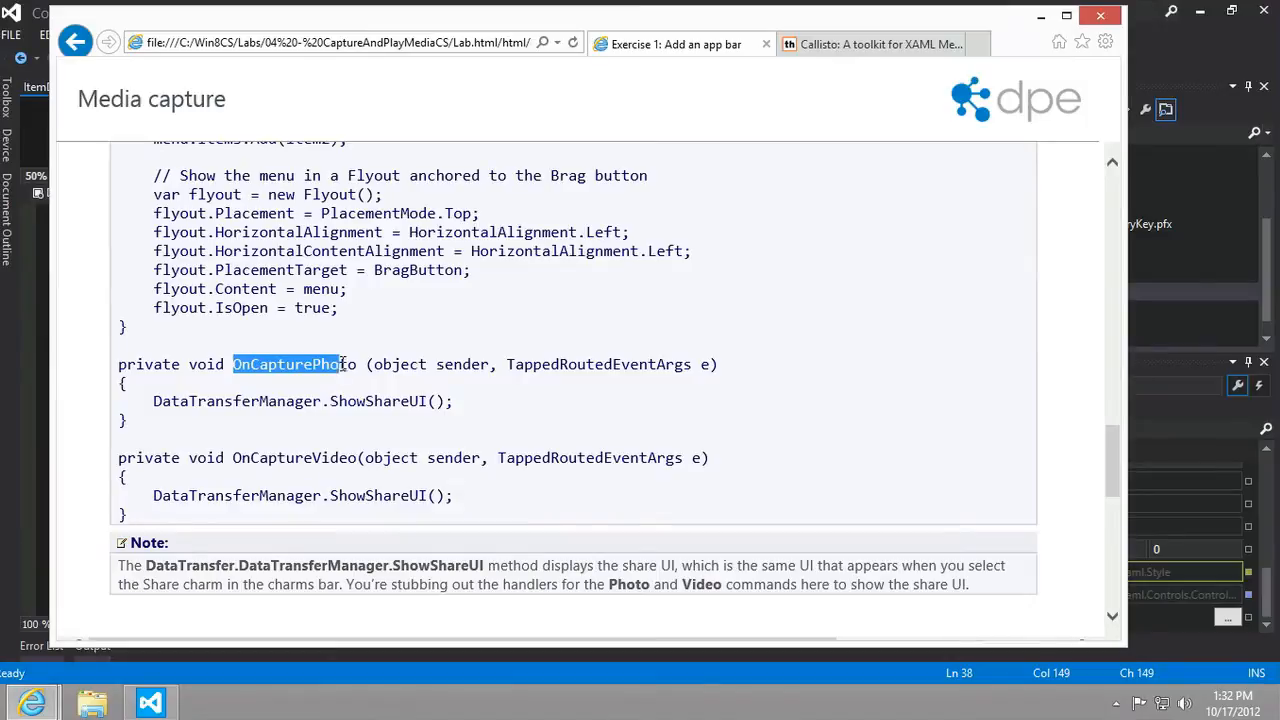
pyautogui.doubleClick(292, 457)
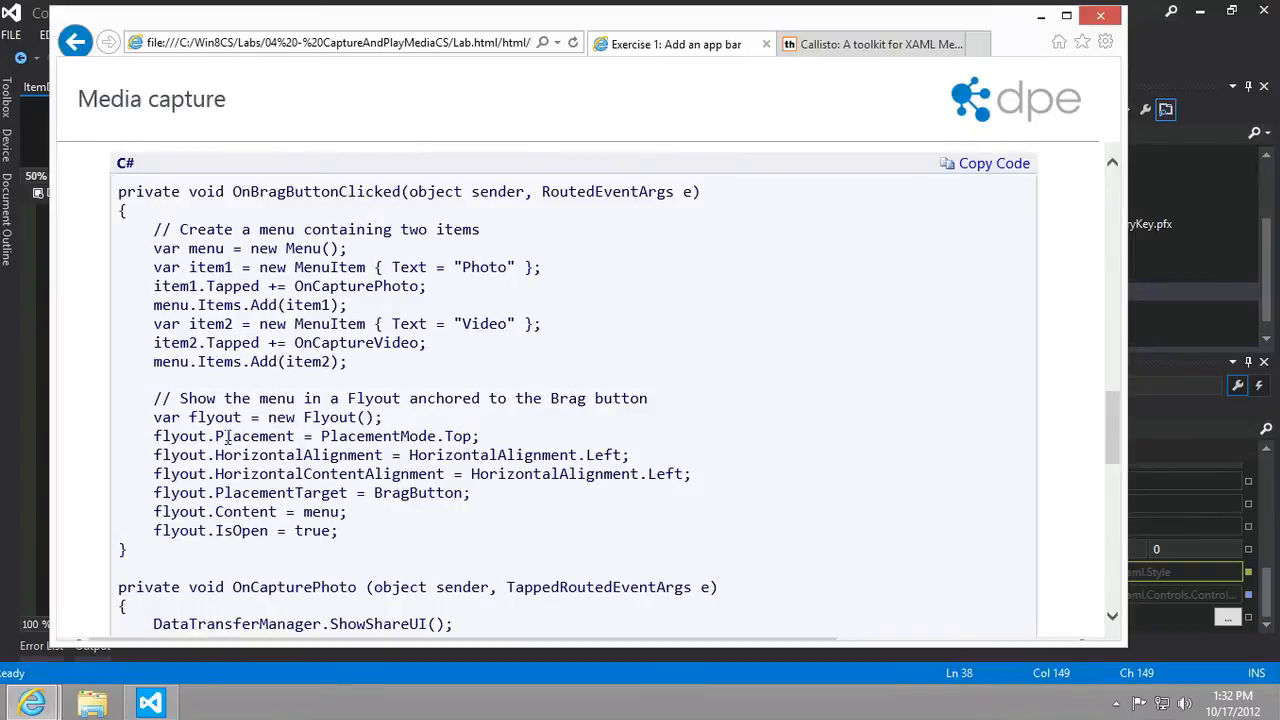
pyautogui.moveTo(153, 267); pyautogui.dragTo(347, 361)
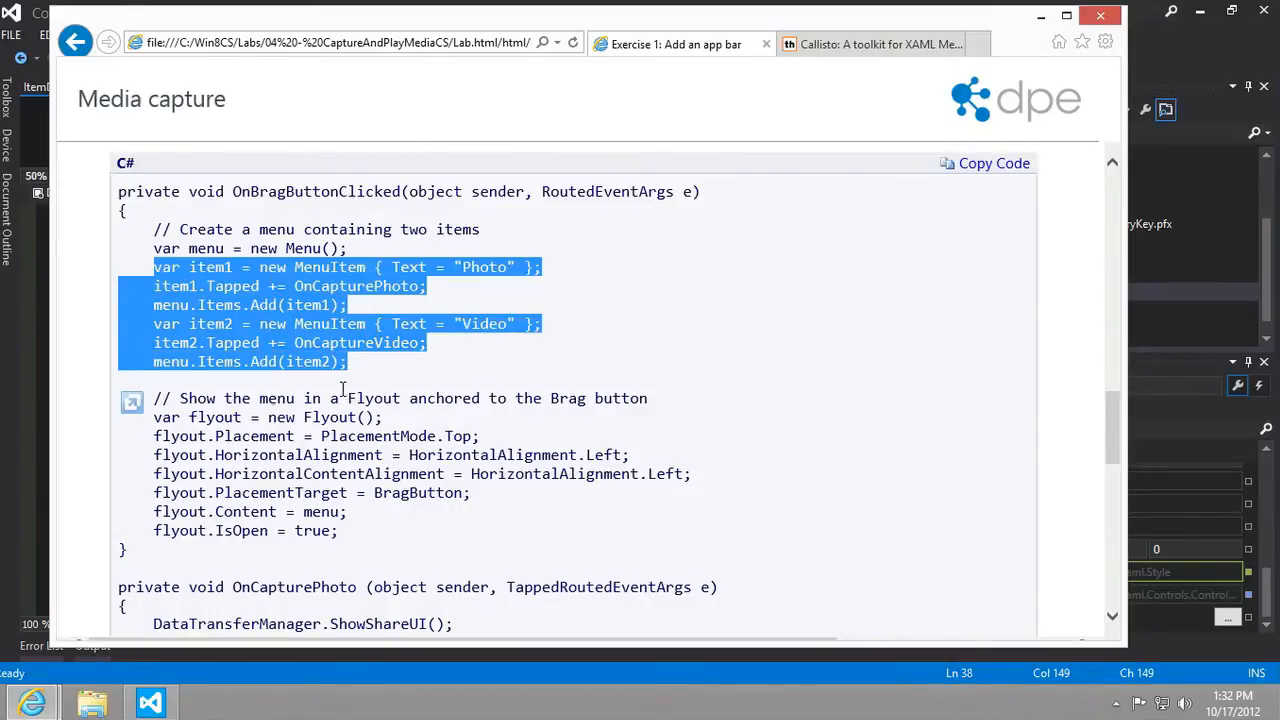
pyautogui.click(265, 474)
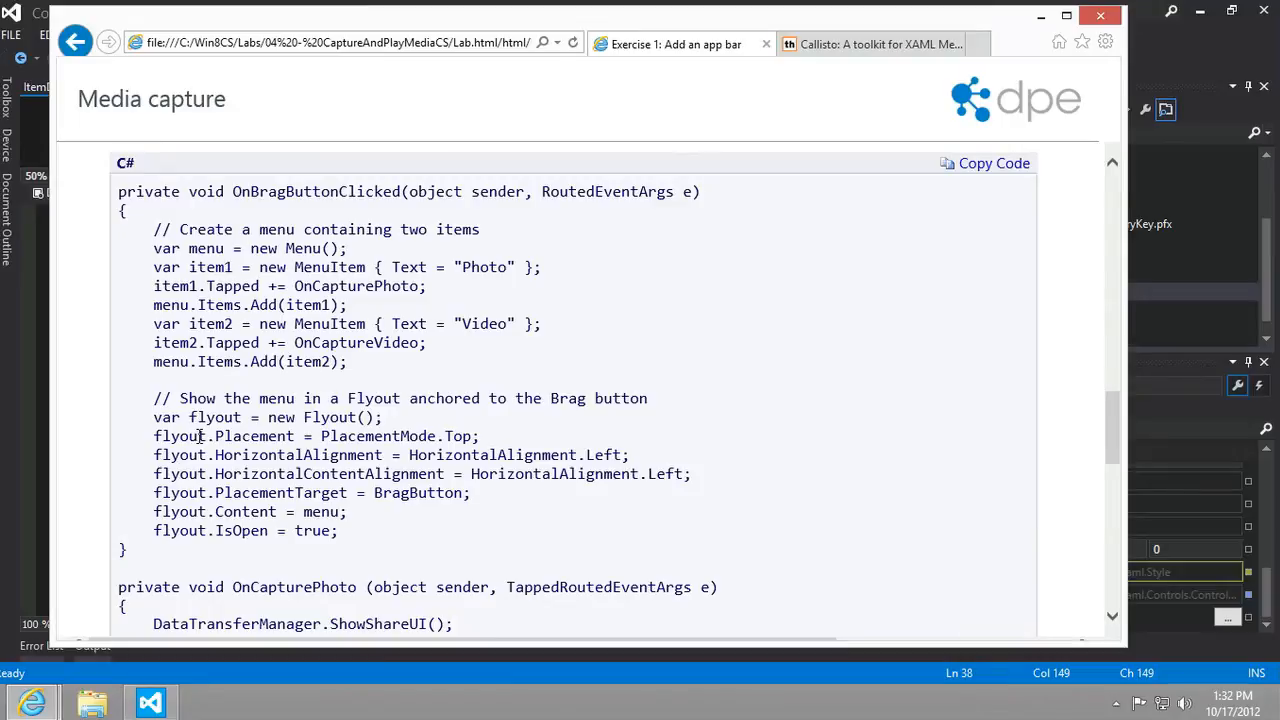
# Step: Highlight the flyout's Placement, BragButton PlacementTarget, two-item menu block and IsOpen property
pyautogui.moveTo(153, 436); pyautogui.dragTo(440, 436)
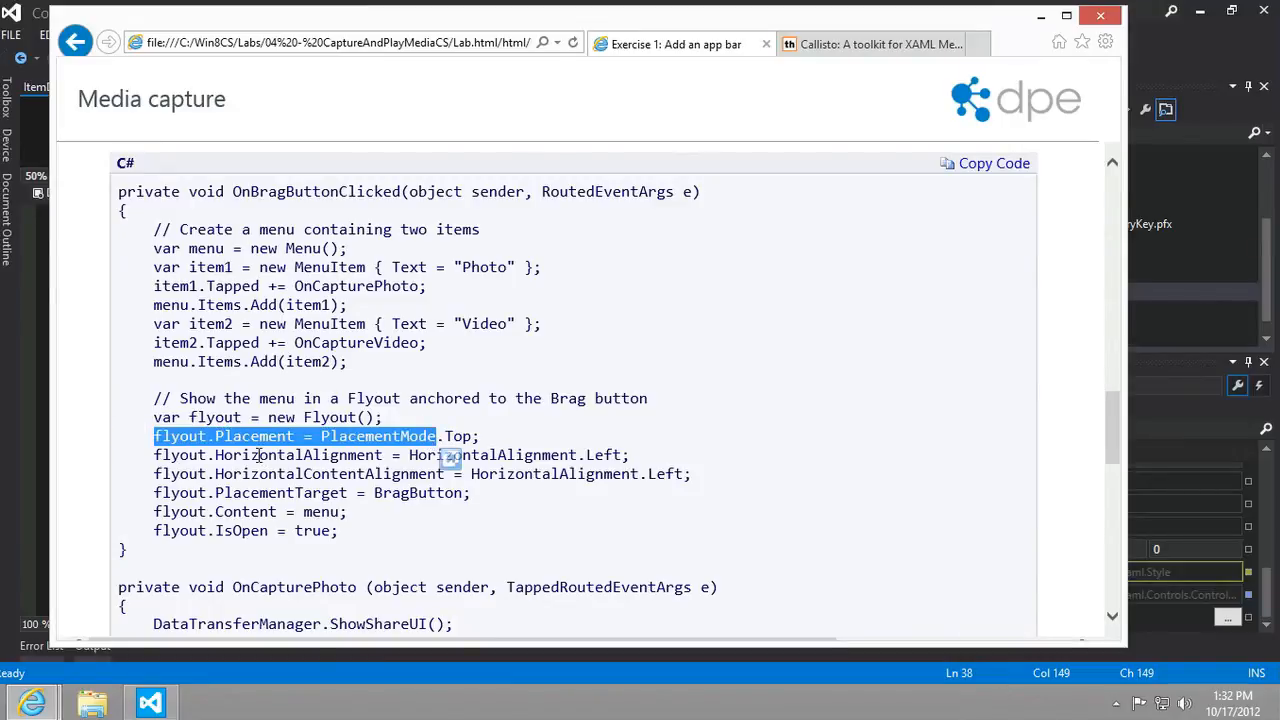
pyautogui.doubleClick(280, 455)
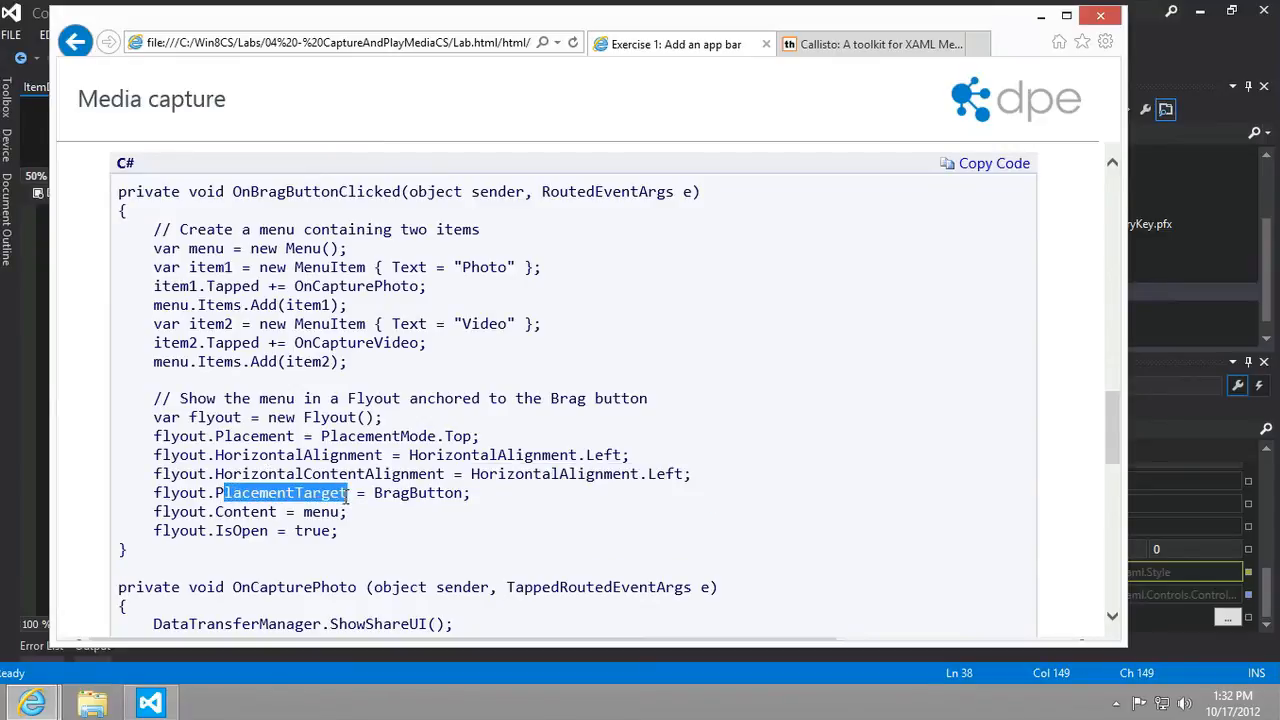
pyautogui.click(410, 493)
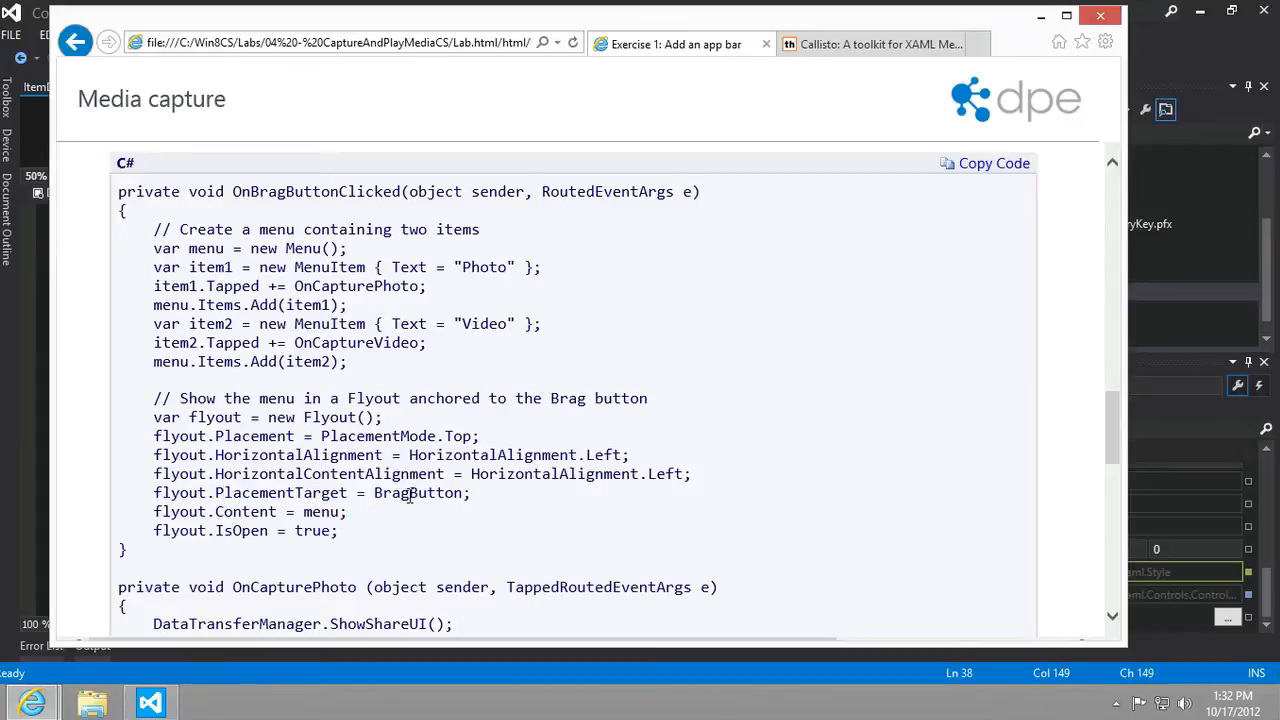
pyautogui.doubleClick(417, 493)
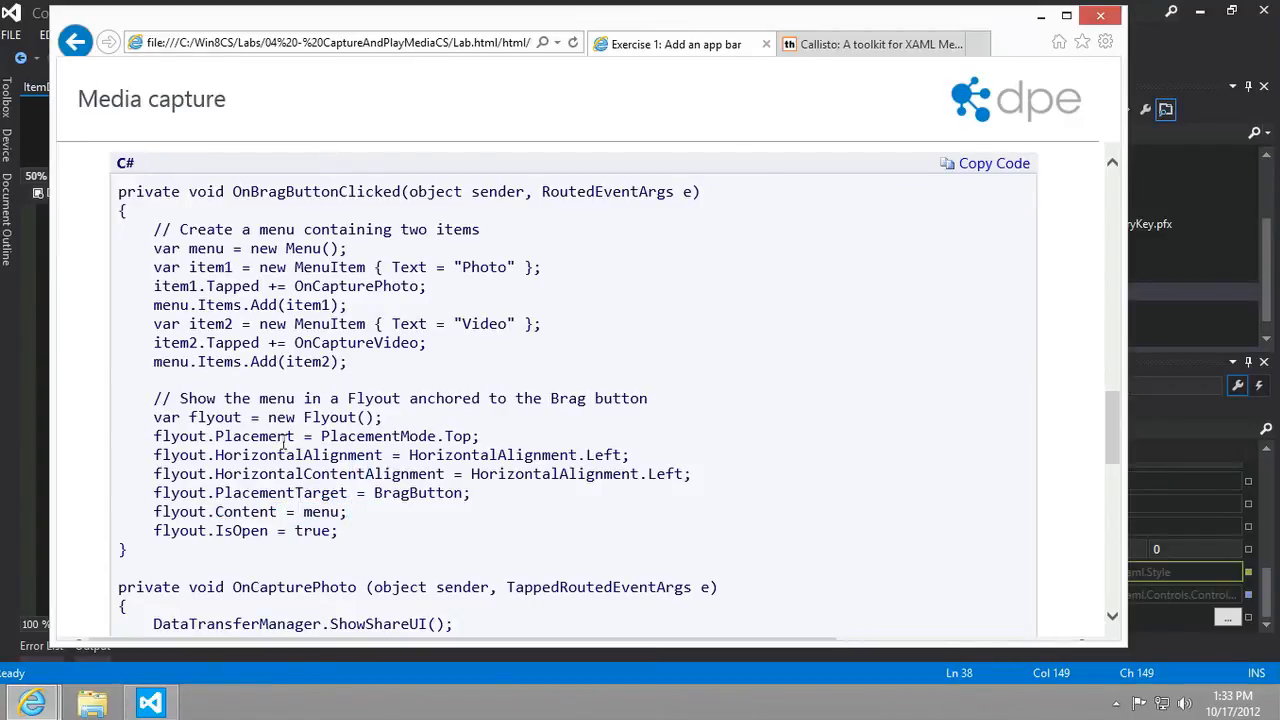
pyautogui.moveTo(153, 229); pyautogui.dragTo(347, 361)
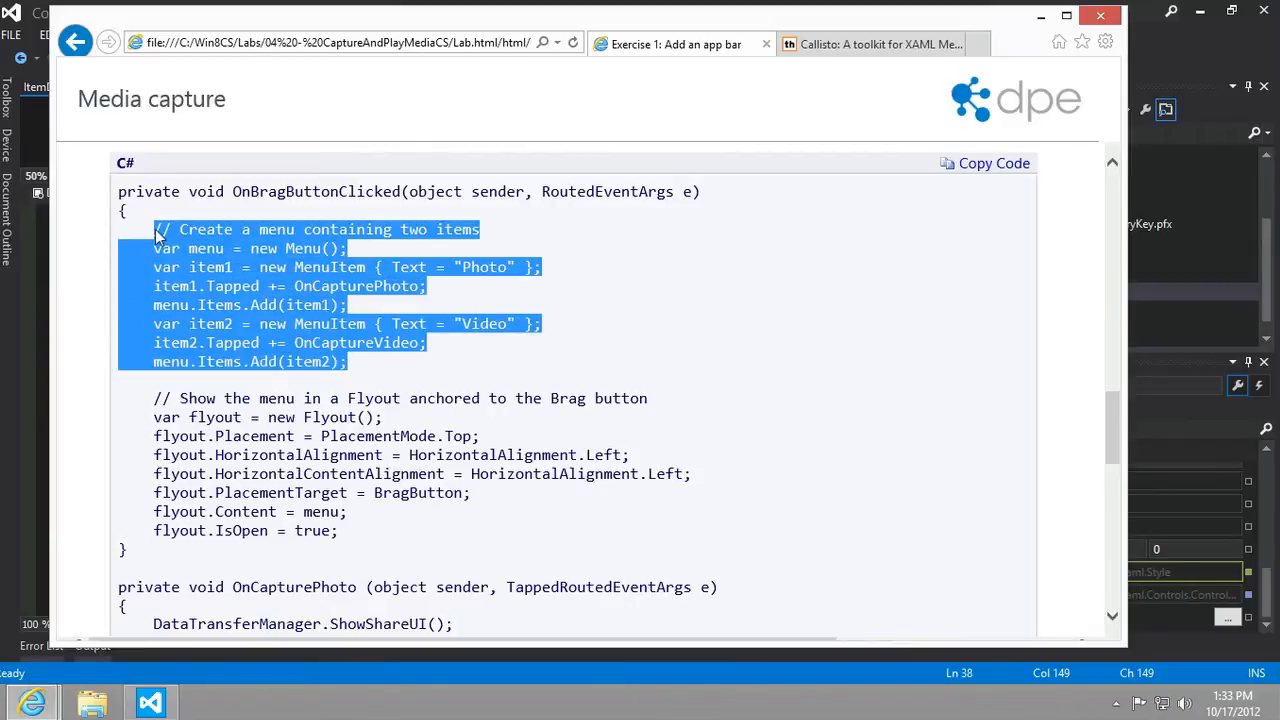
pyautogui.doubleClick(242, 530)
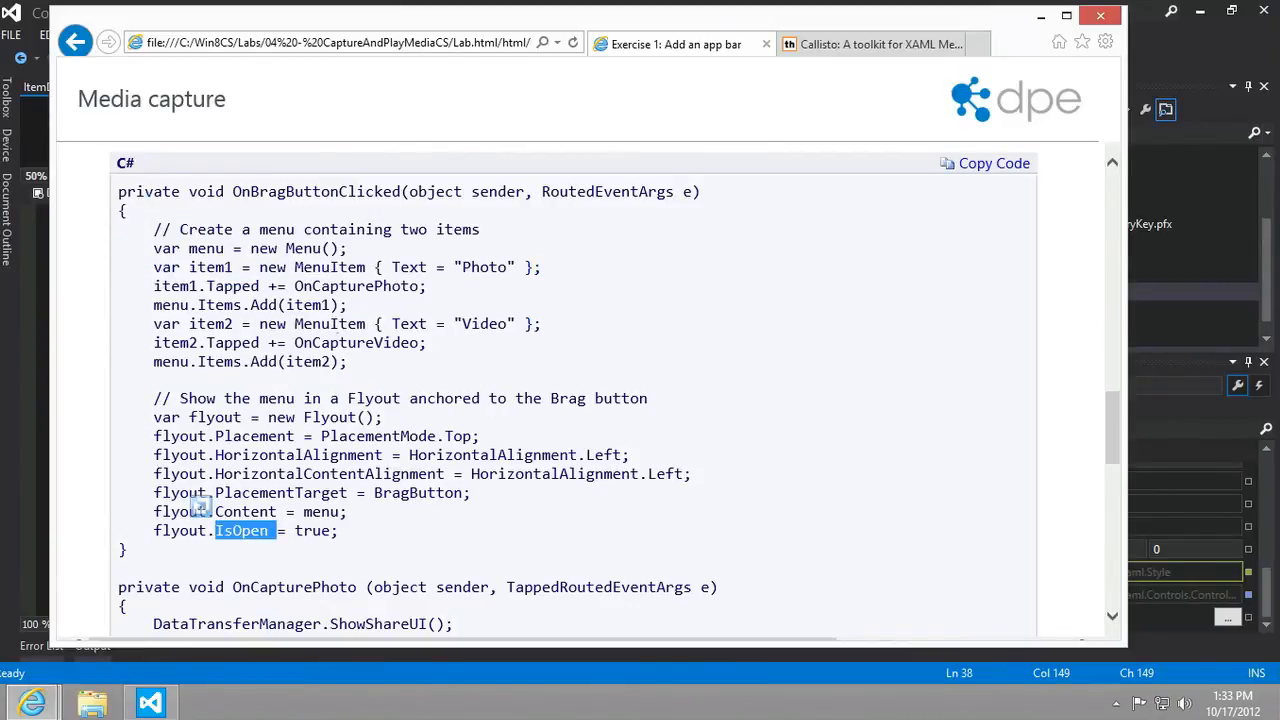
pyautogui.moveTo(370, 535)
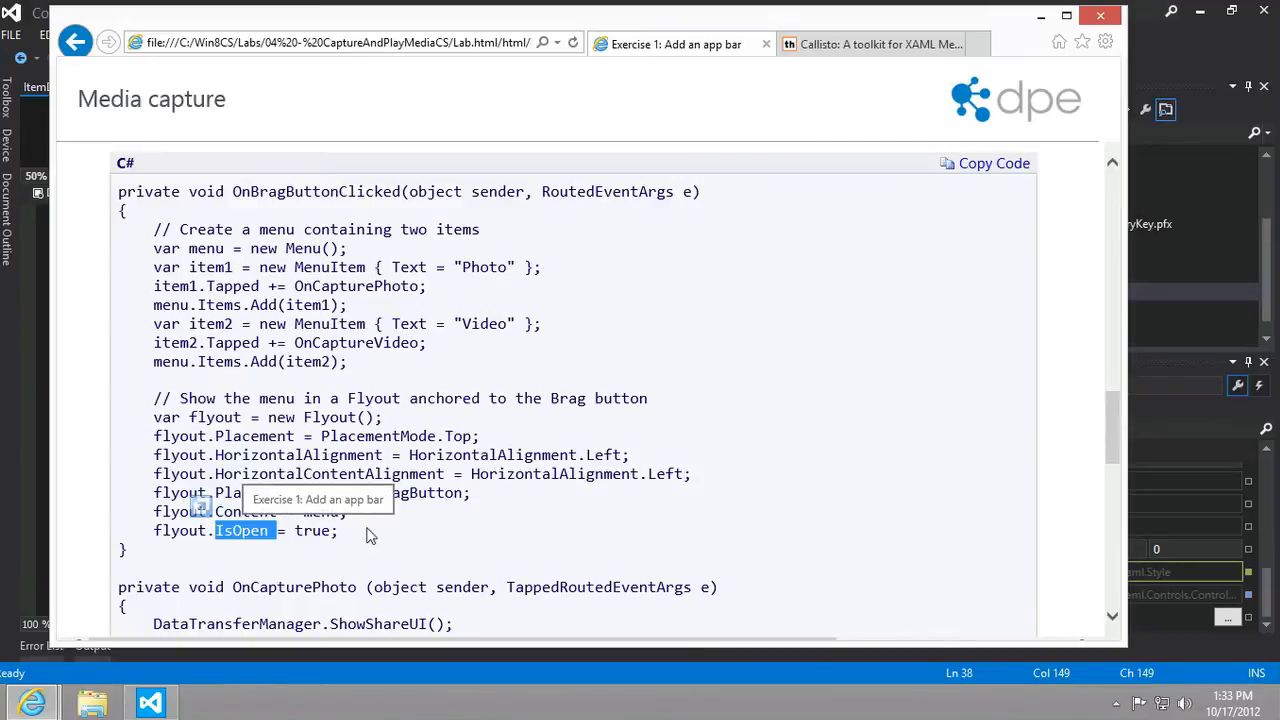
# Step: Scroll down the lab page to Task 3 – Test the results
pyautogui.scroll(-3)
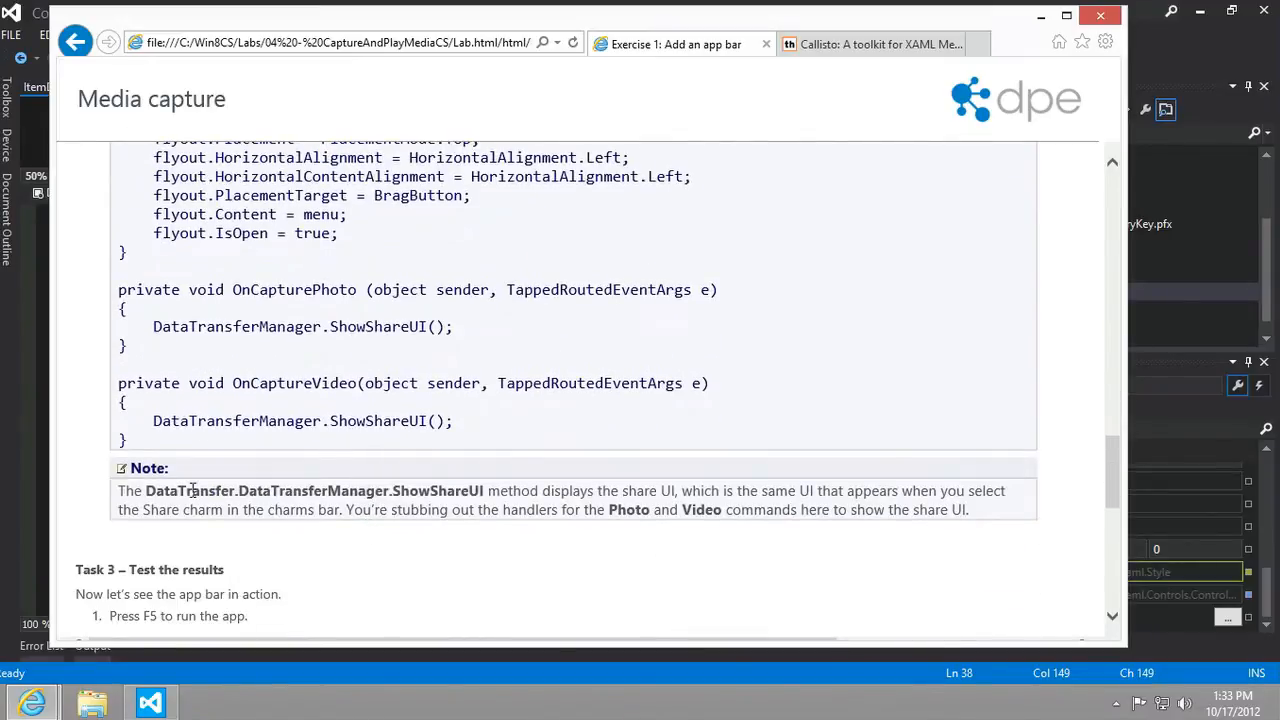
pyautogui.scroll(-3)
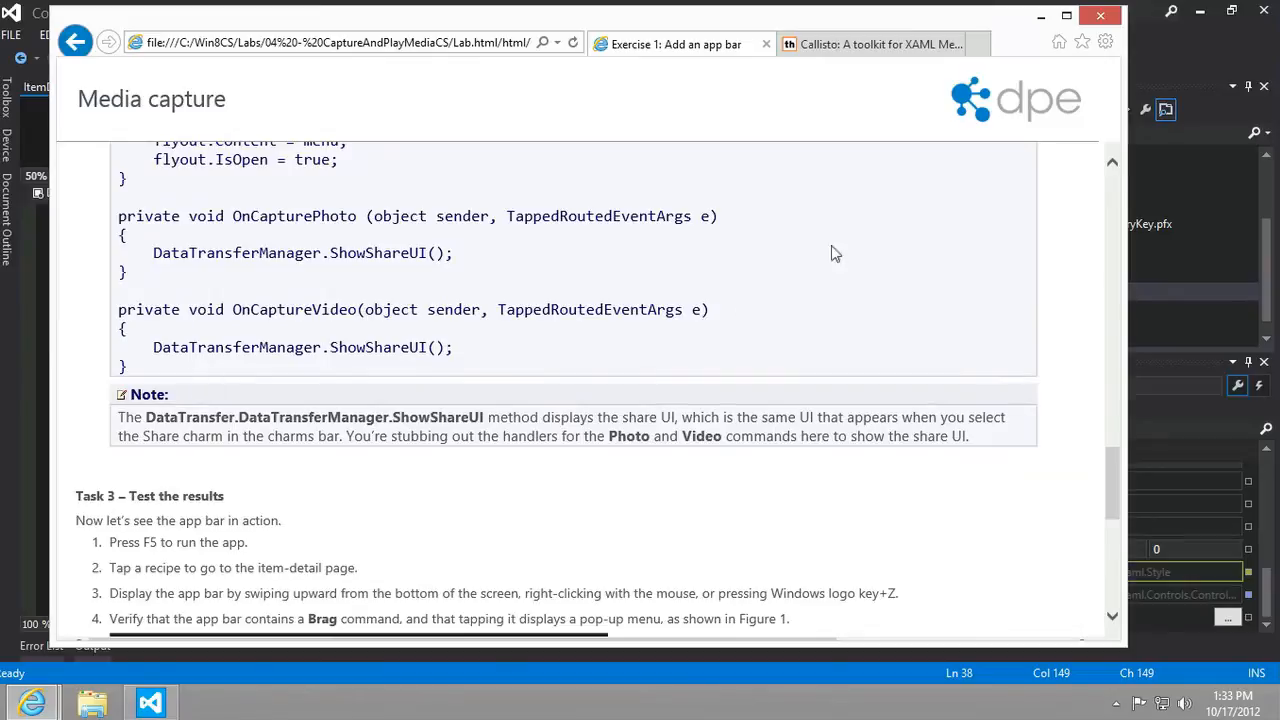
pyautogui.scroll(-3)
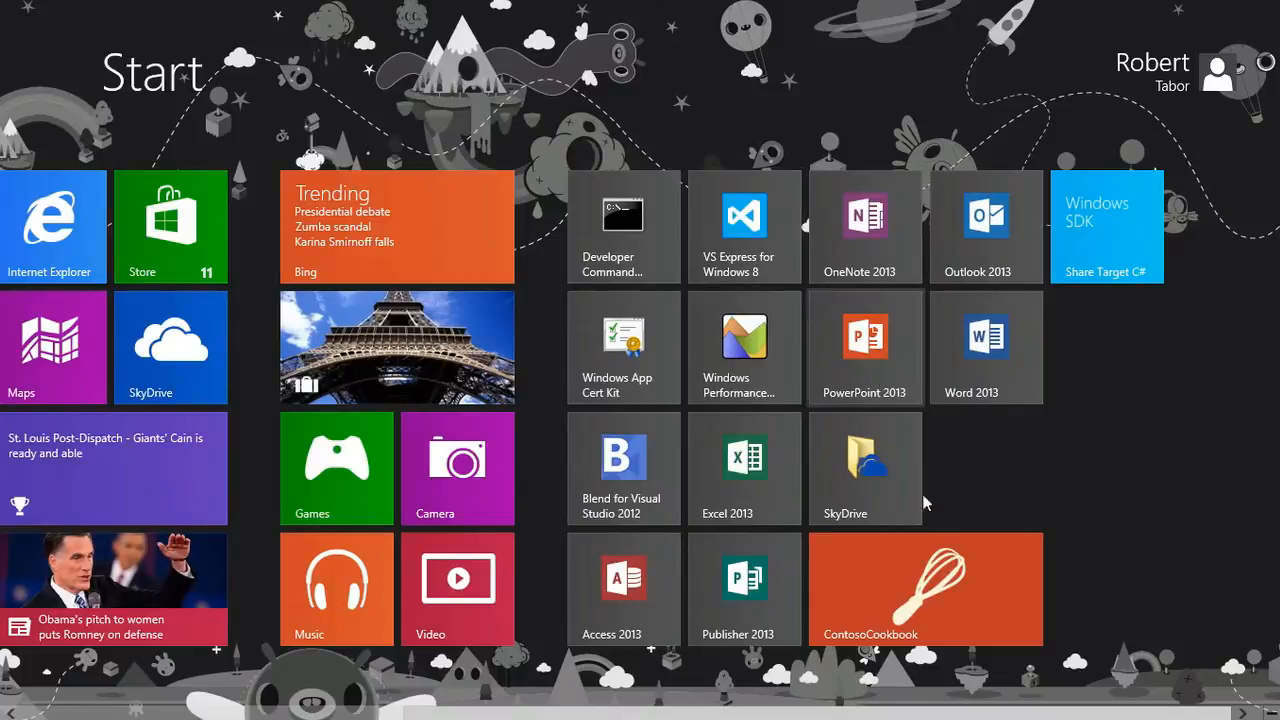
# Step: Scroll across the recipe groups and open the Steam bun baos recipe details
pyautogui.hscroll(-3)
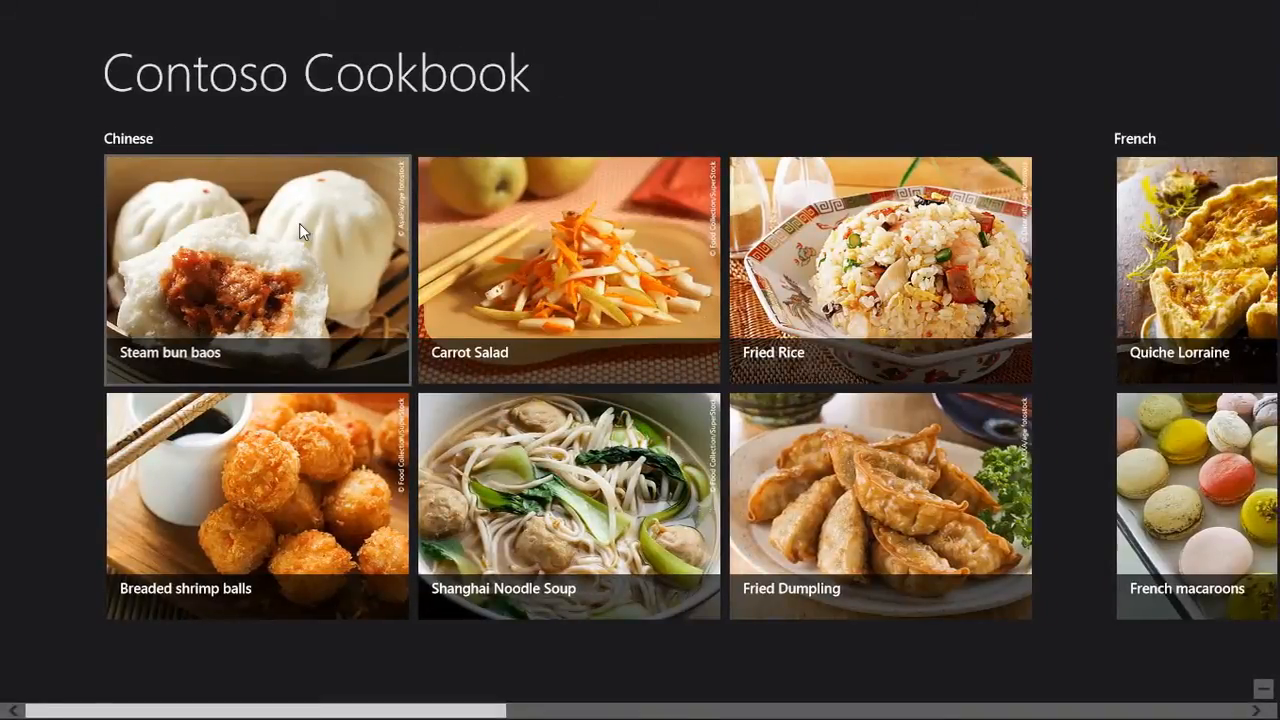
pyautogui.click(258, 270)
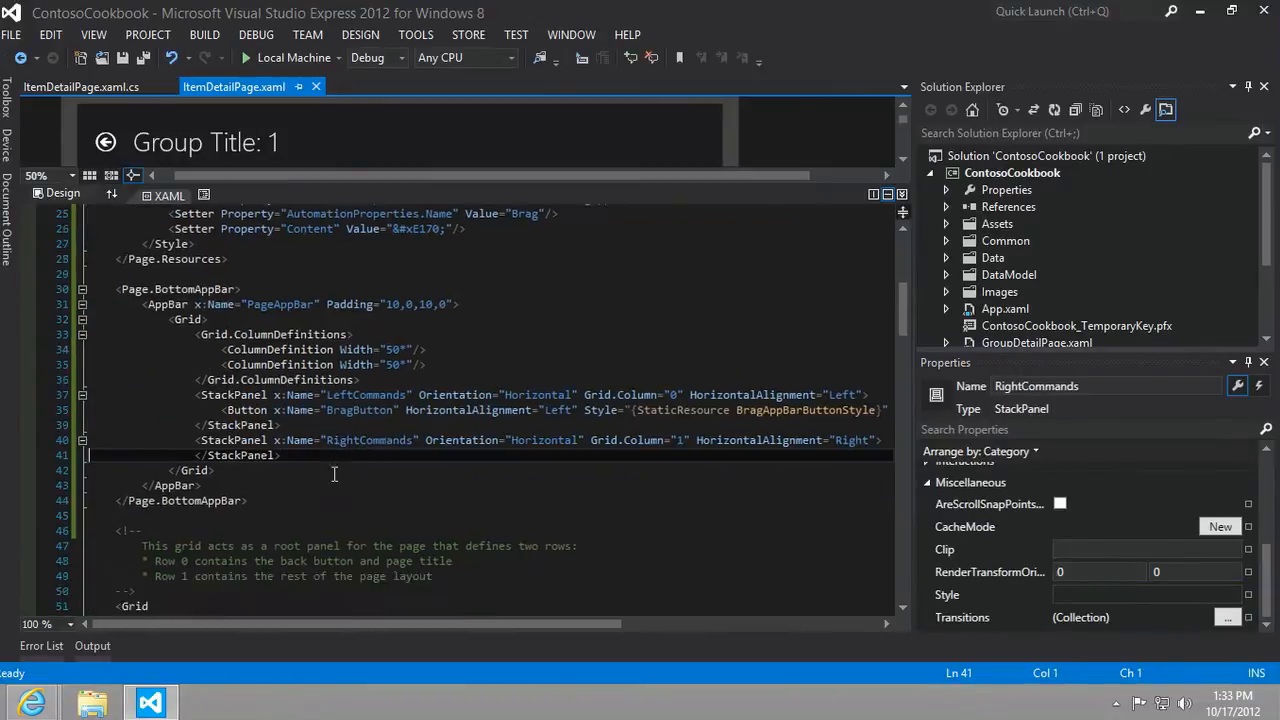
# Step: Switch to the ItemDetailPage.xaml.cs code-behind tab
pyautogui.click(67, 86)
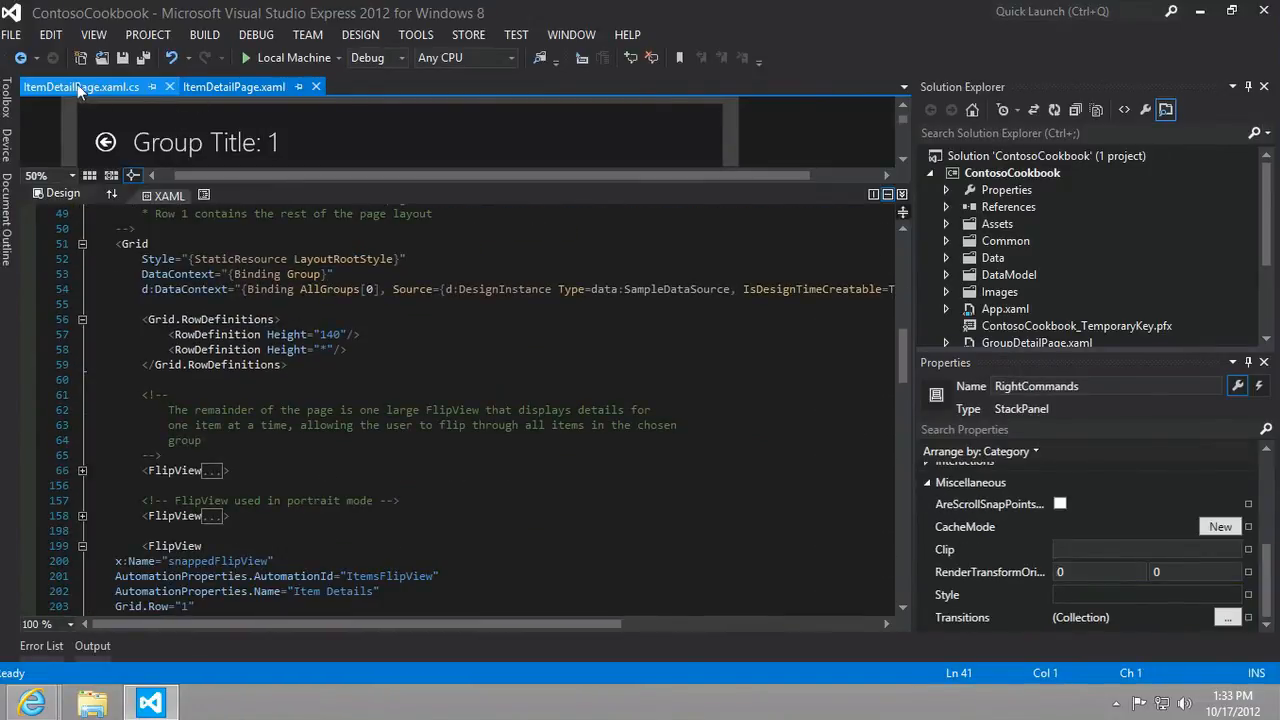
pyautogui.click(78, 86)
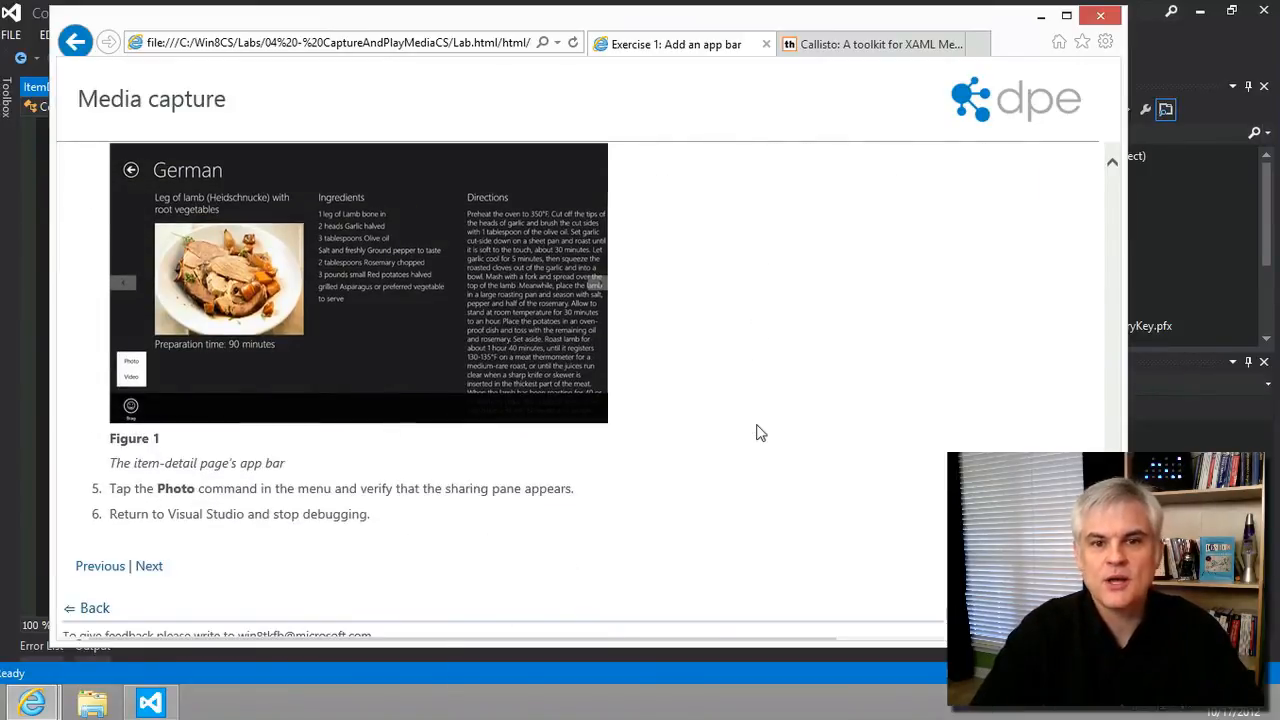
pyautogui.moveTo(770, 383)
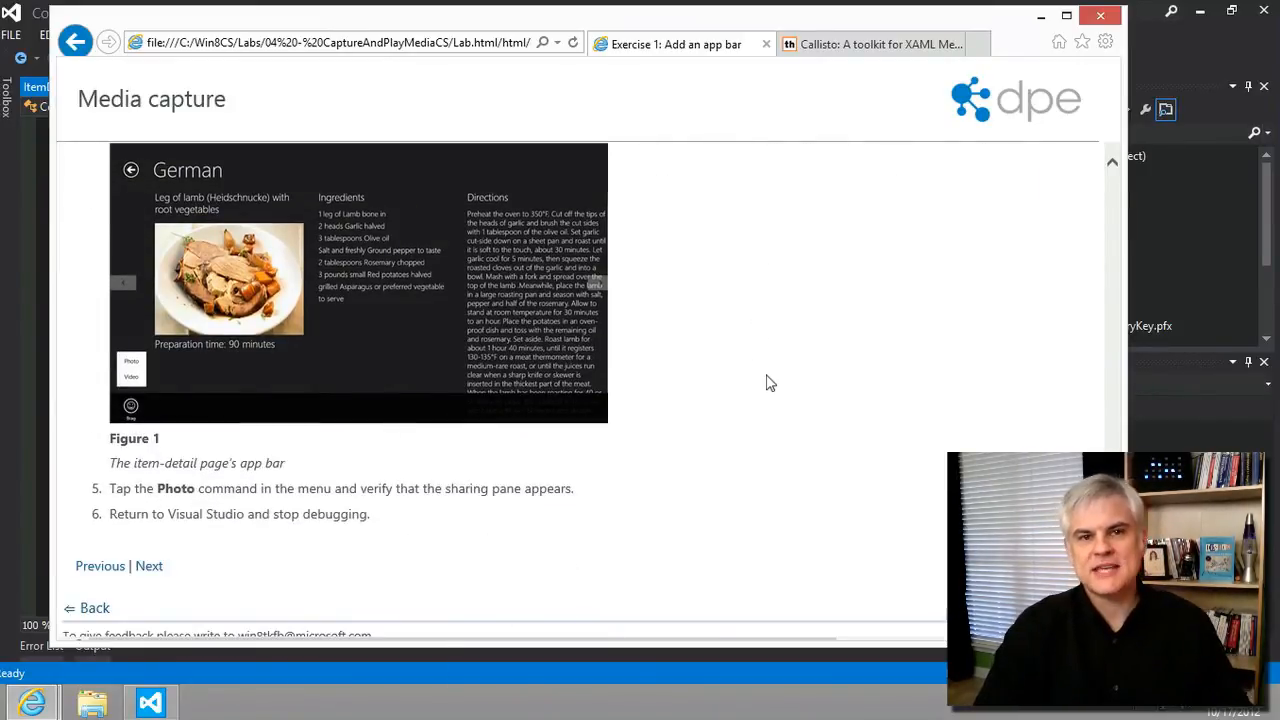